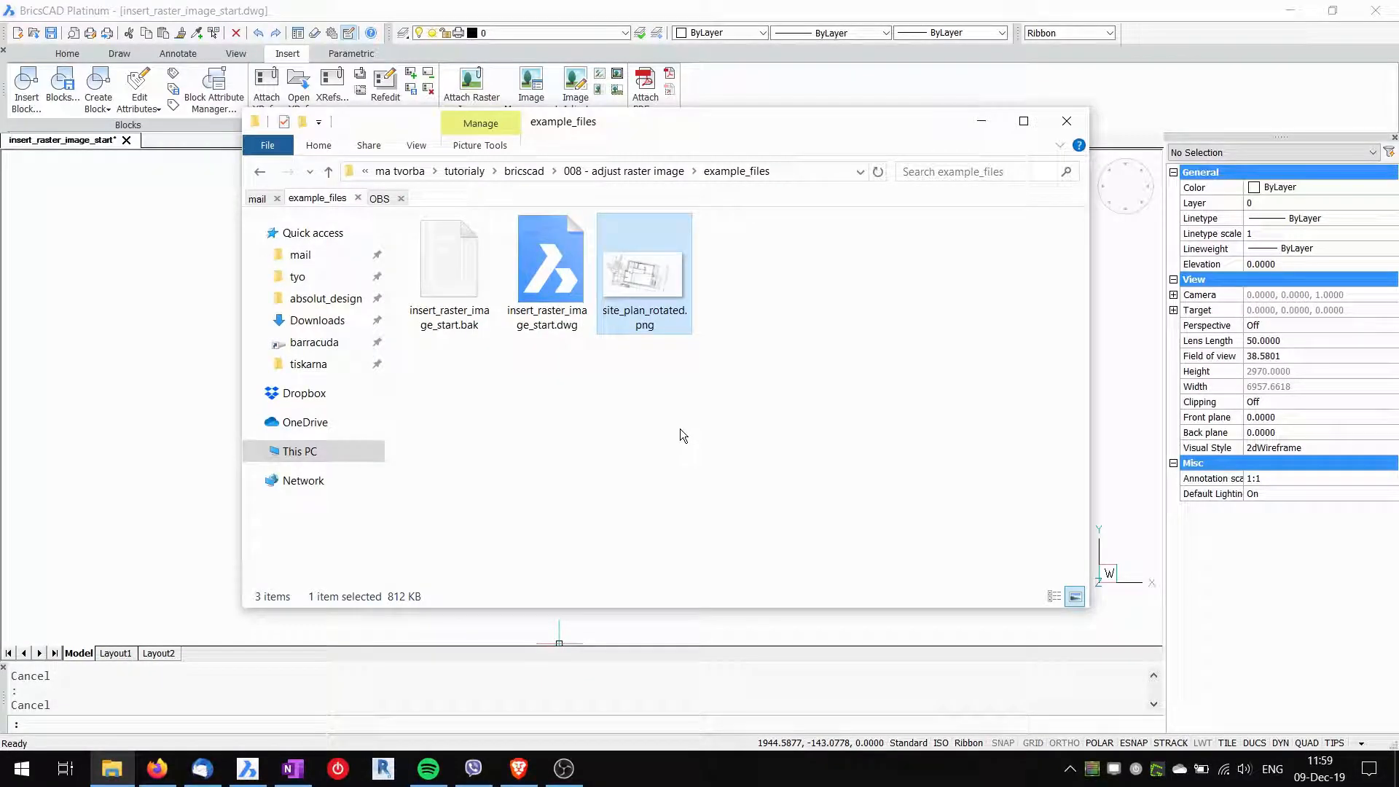
pyautogui.moveTo(615, 335)
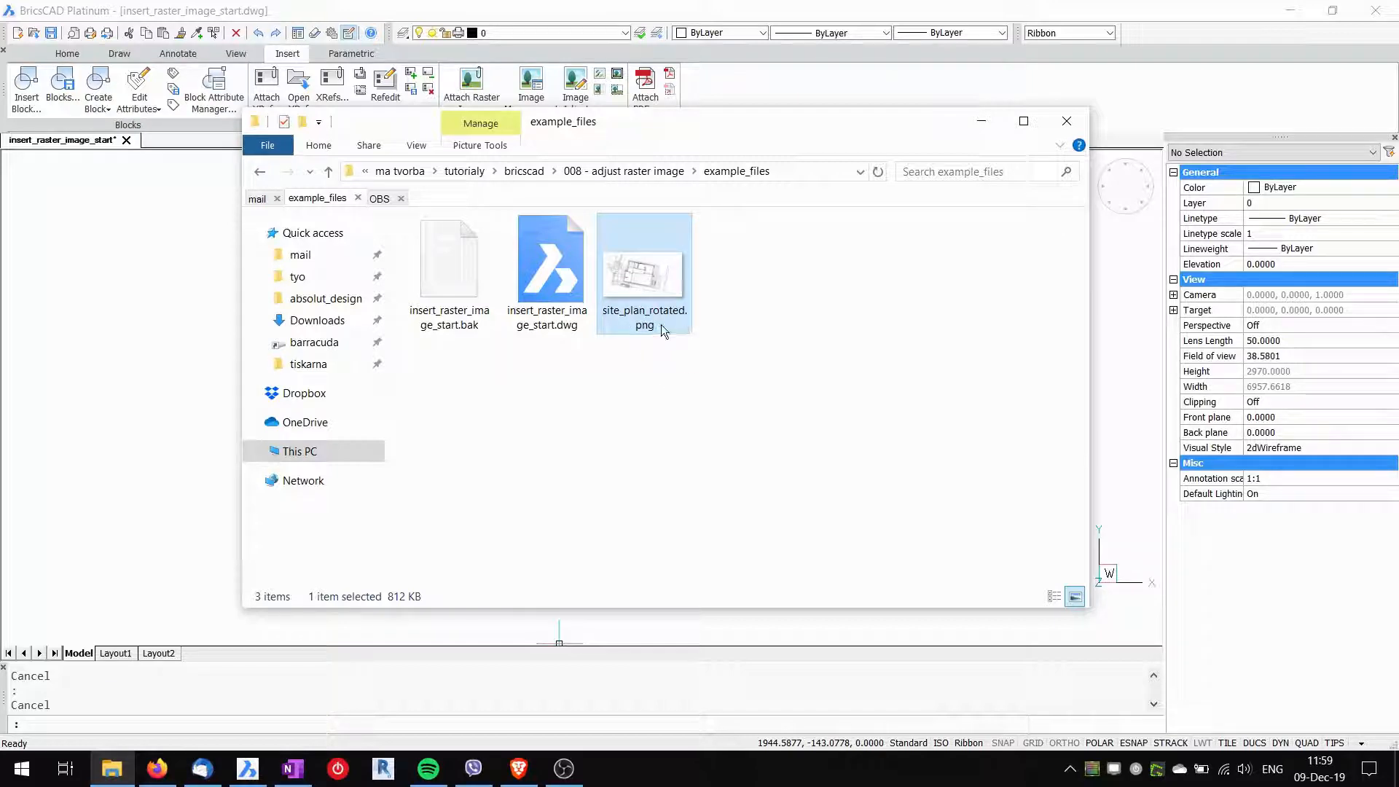
pyautogui.moveTo(646, 275)
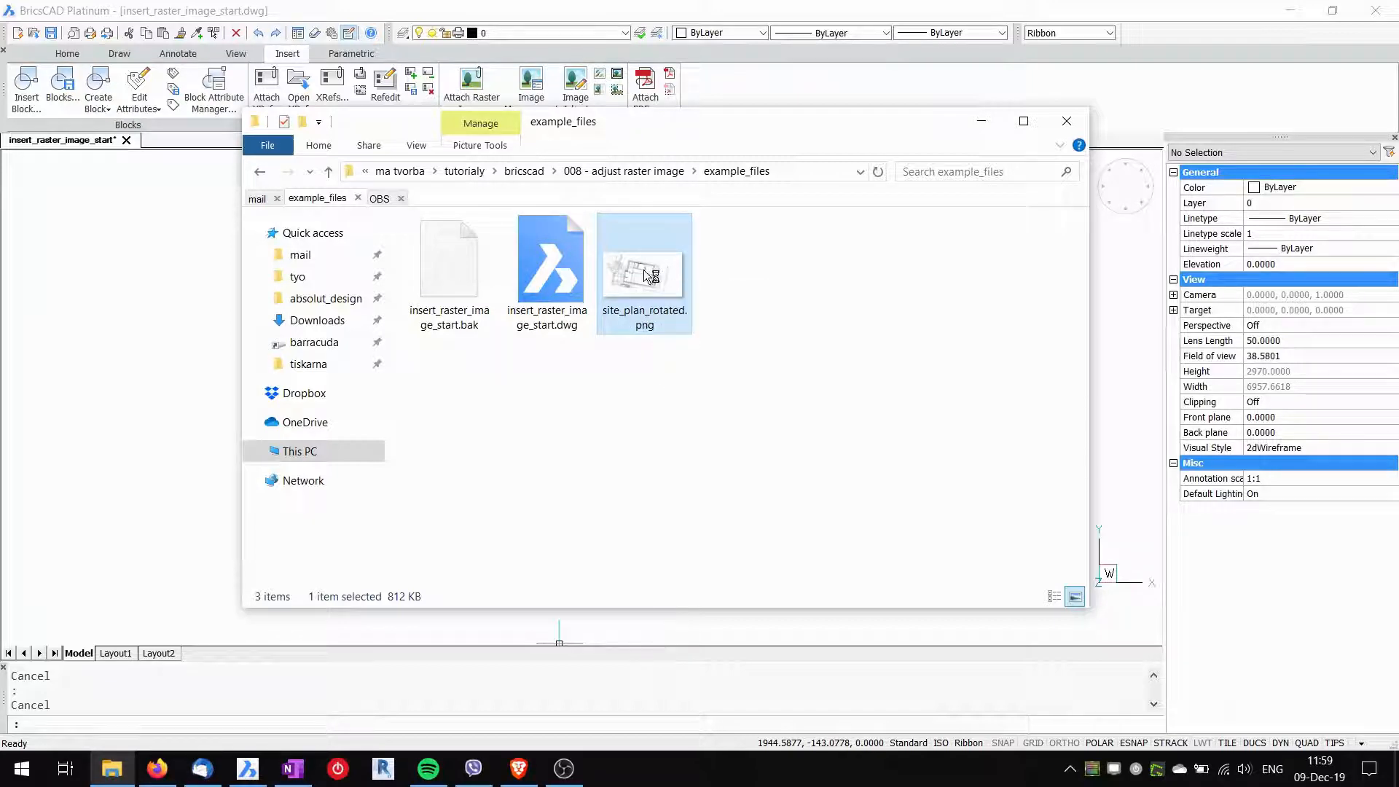
# Step: Preview the site plan image, then put the file browser away to show the empty drawing
pyautogui.doubleClick(644, 267)
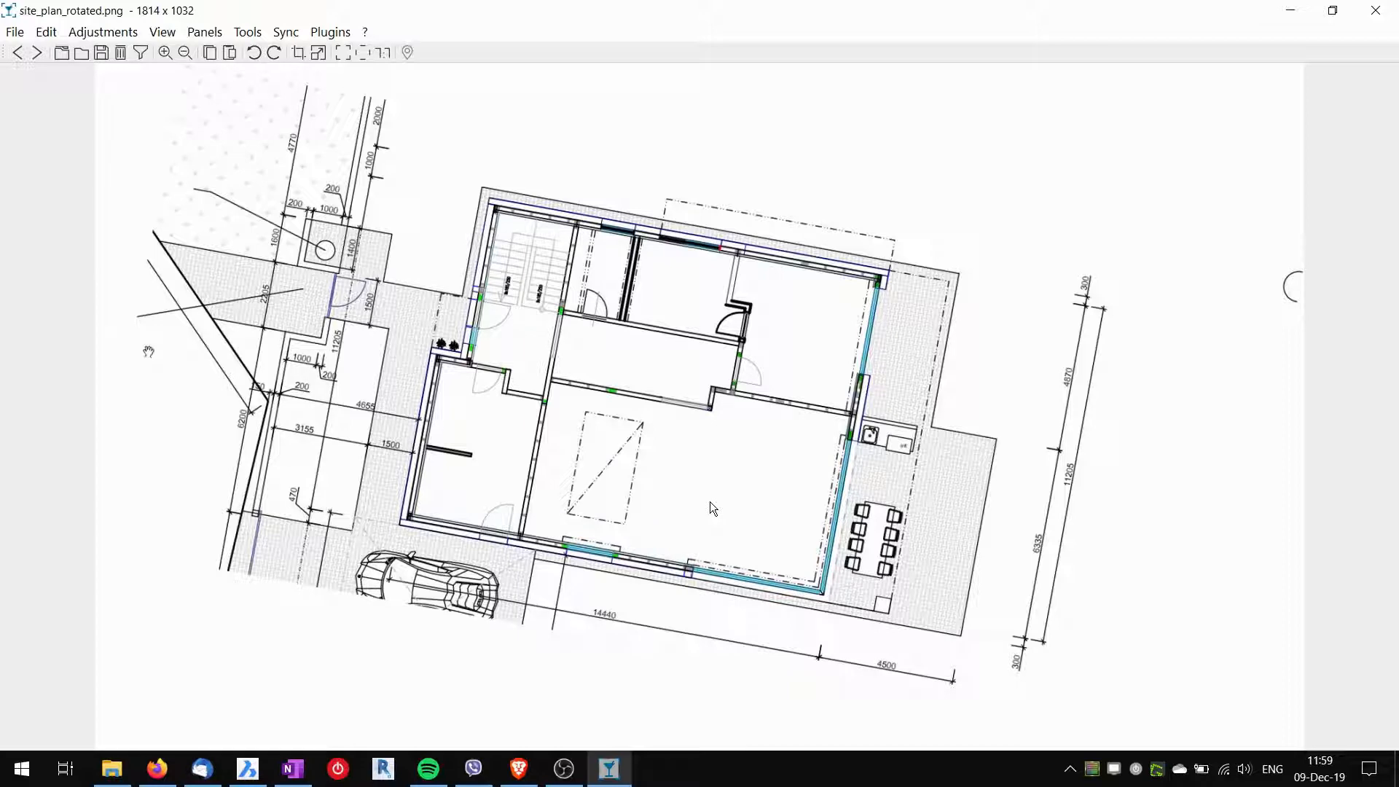
pyautogui.moveTo(1285, 98)
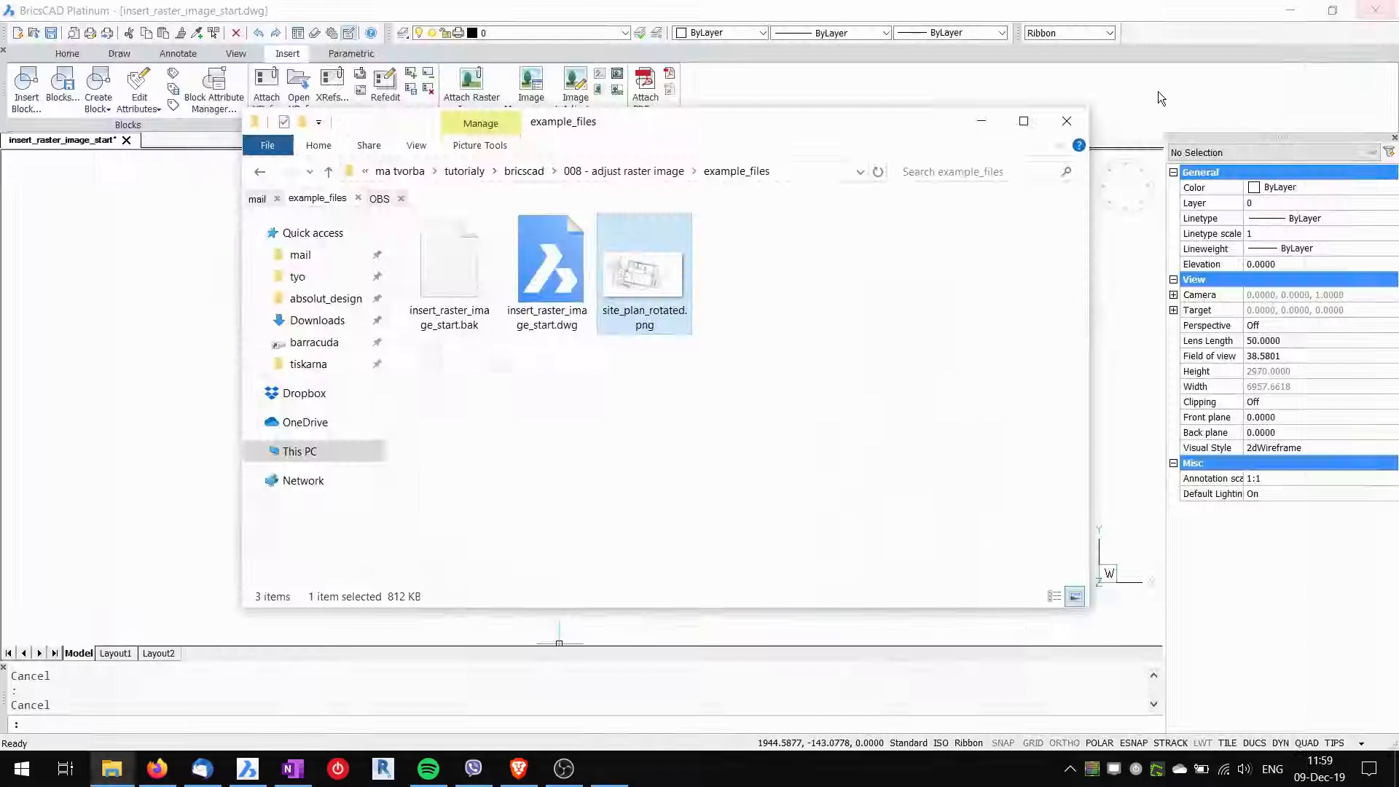
pyautogui.click(1066, 121)
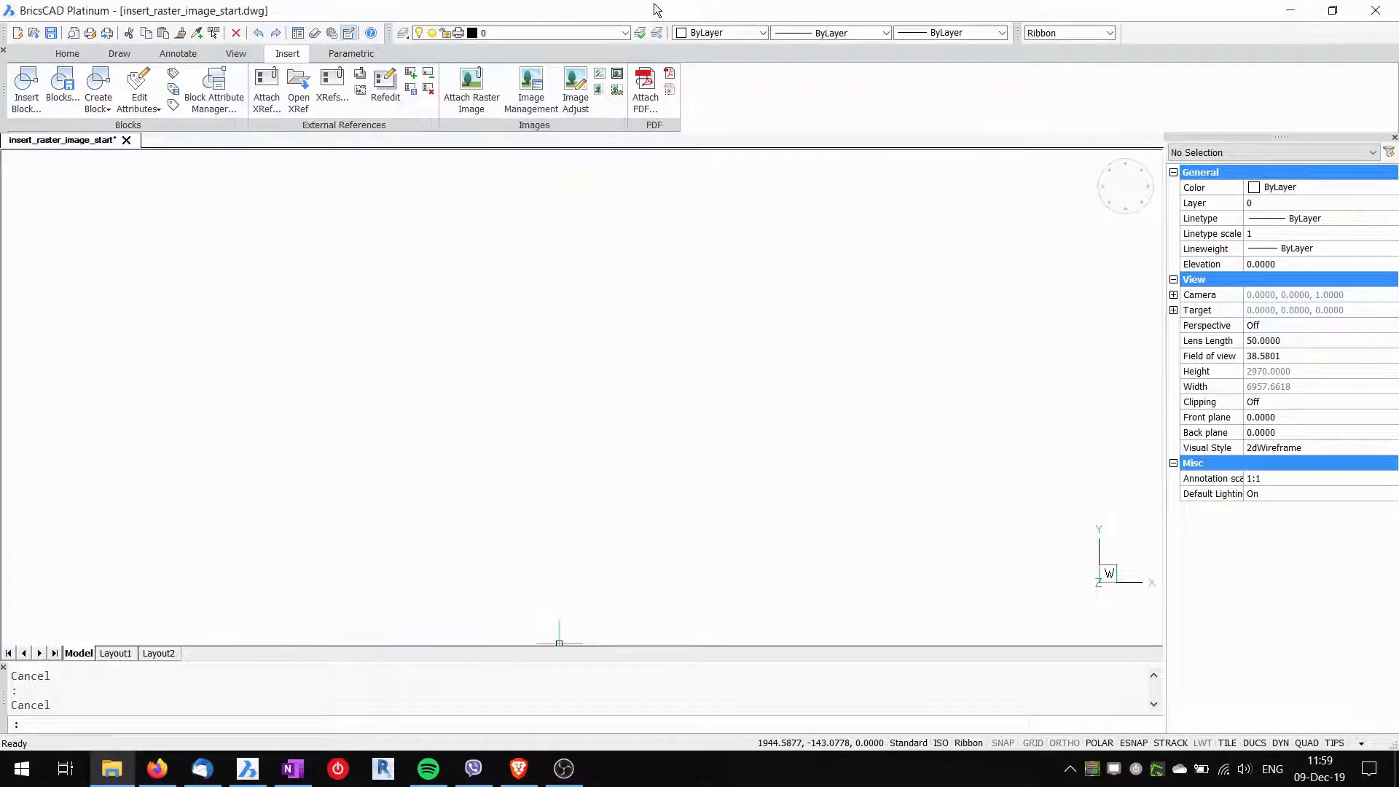
pyautogui.moveTo(489, 362)
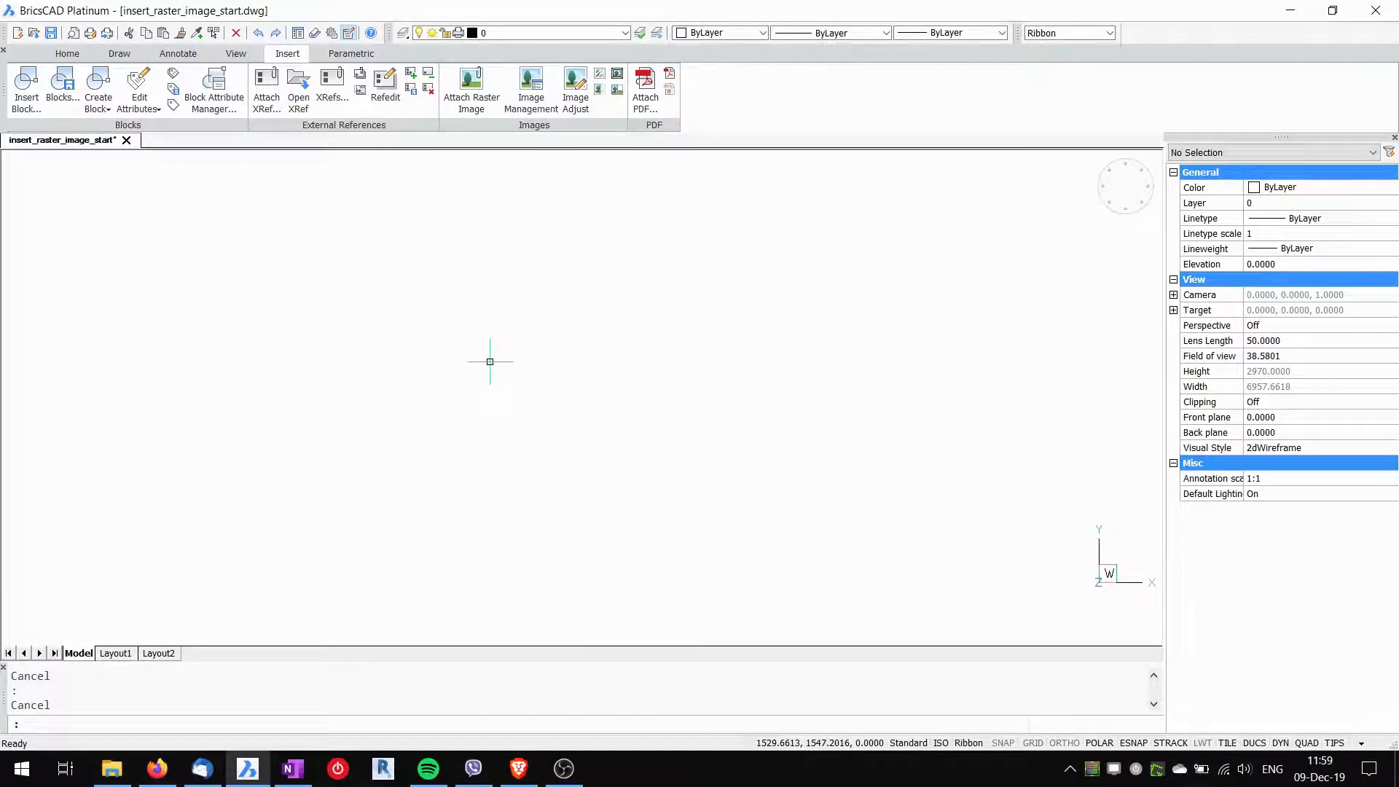
pyautogui.moveTo(284, 153)
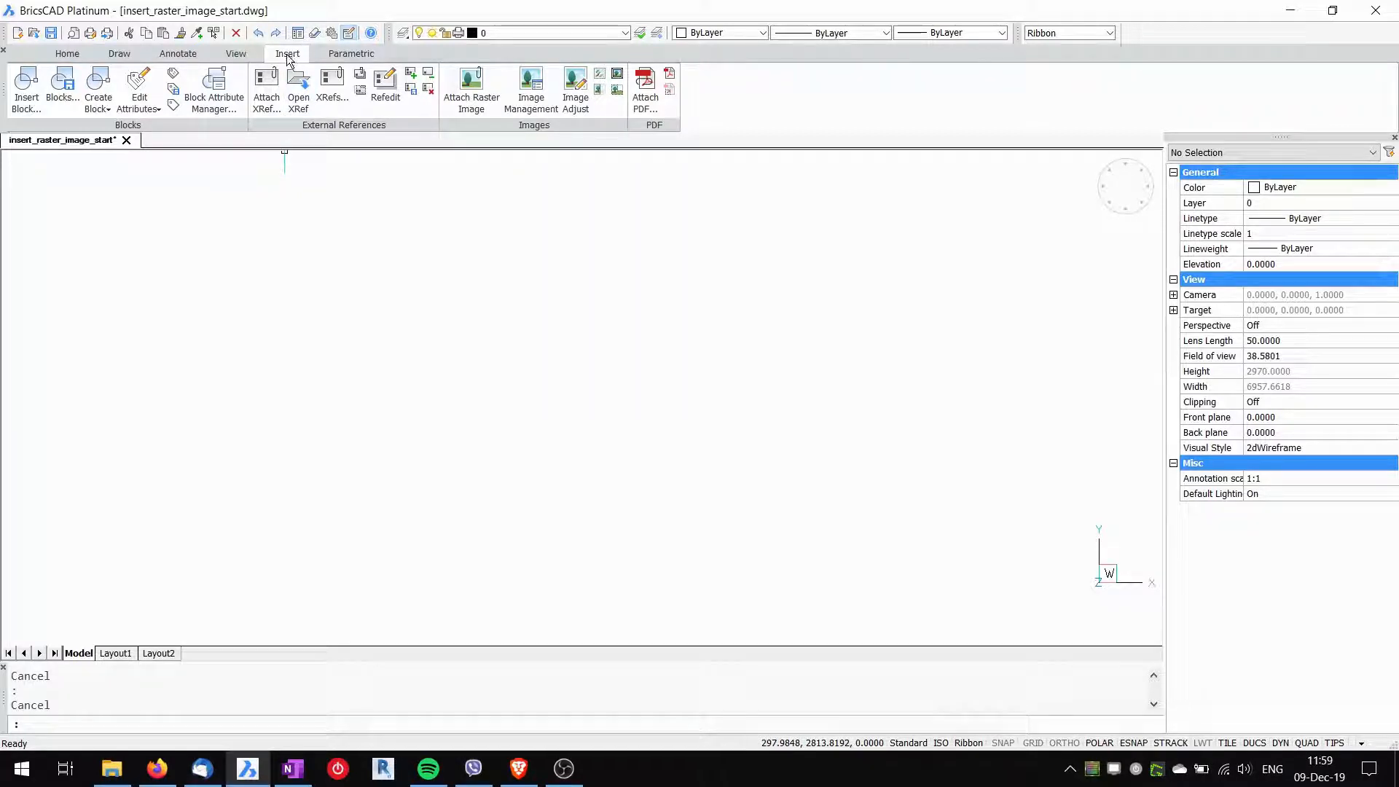
pyautogui.moveTo(471, 88)
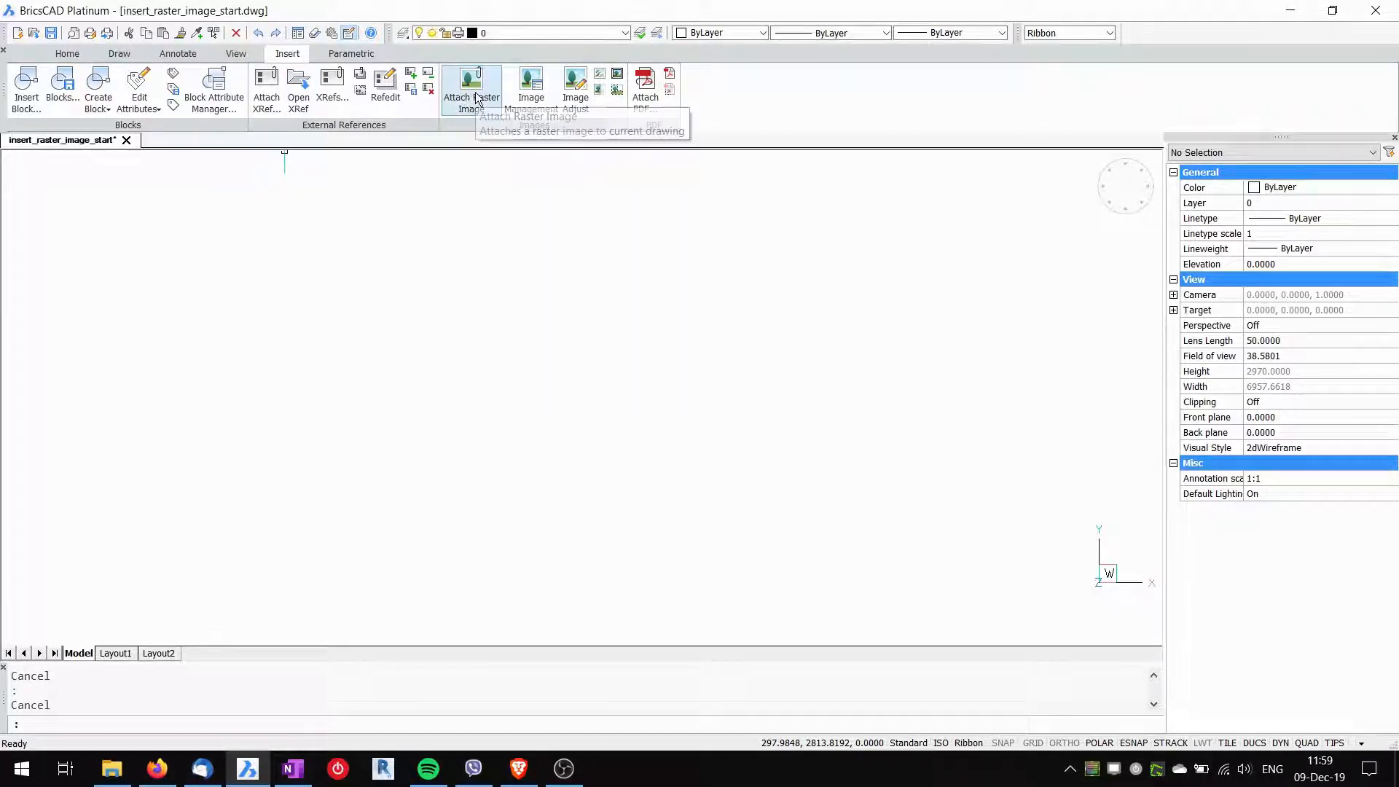
# Step: Attach site_plan_rotated.png as a raster image at scale 1 and 0 rotation
pyautogui.click(471, 82)
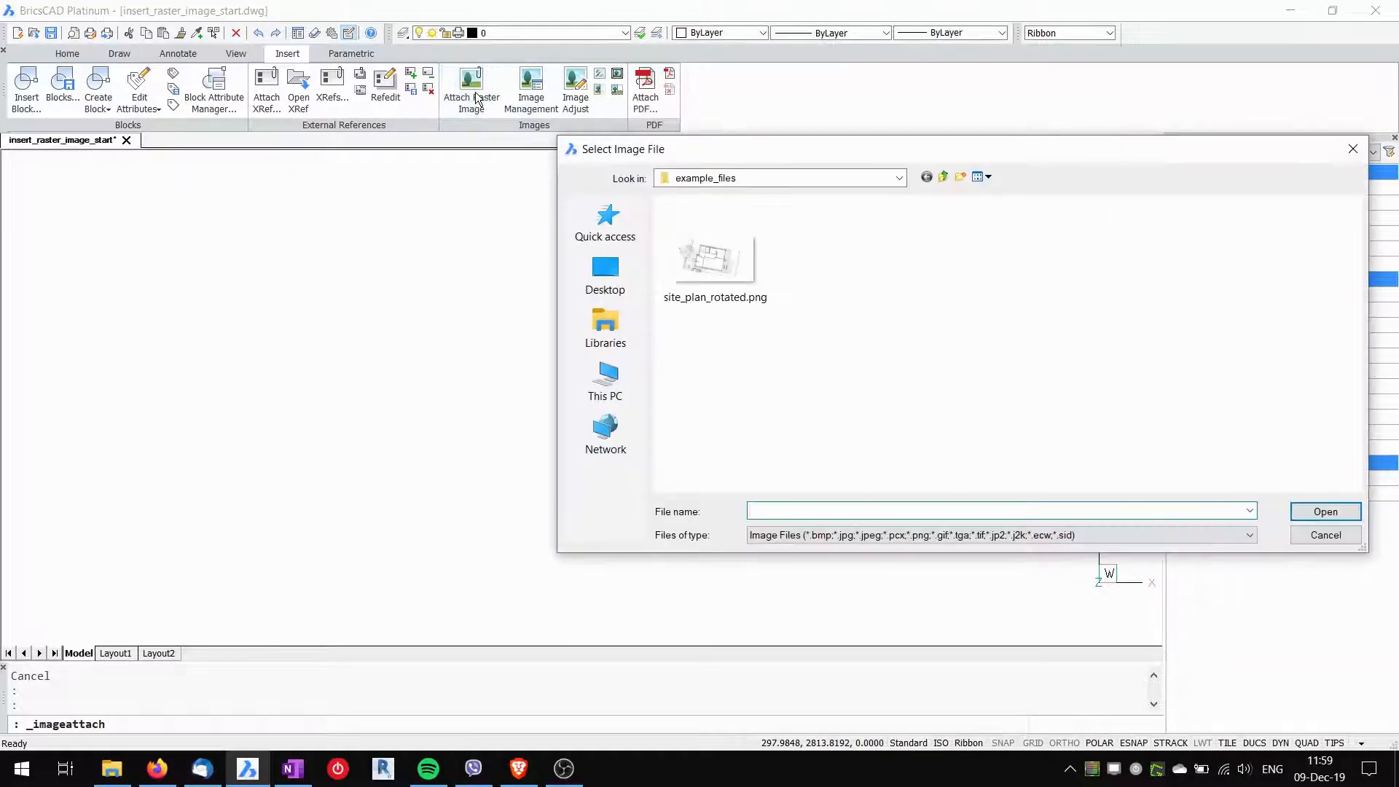
pyautogui.click(714, 261)
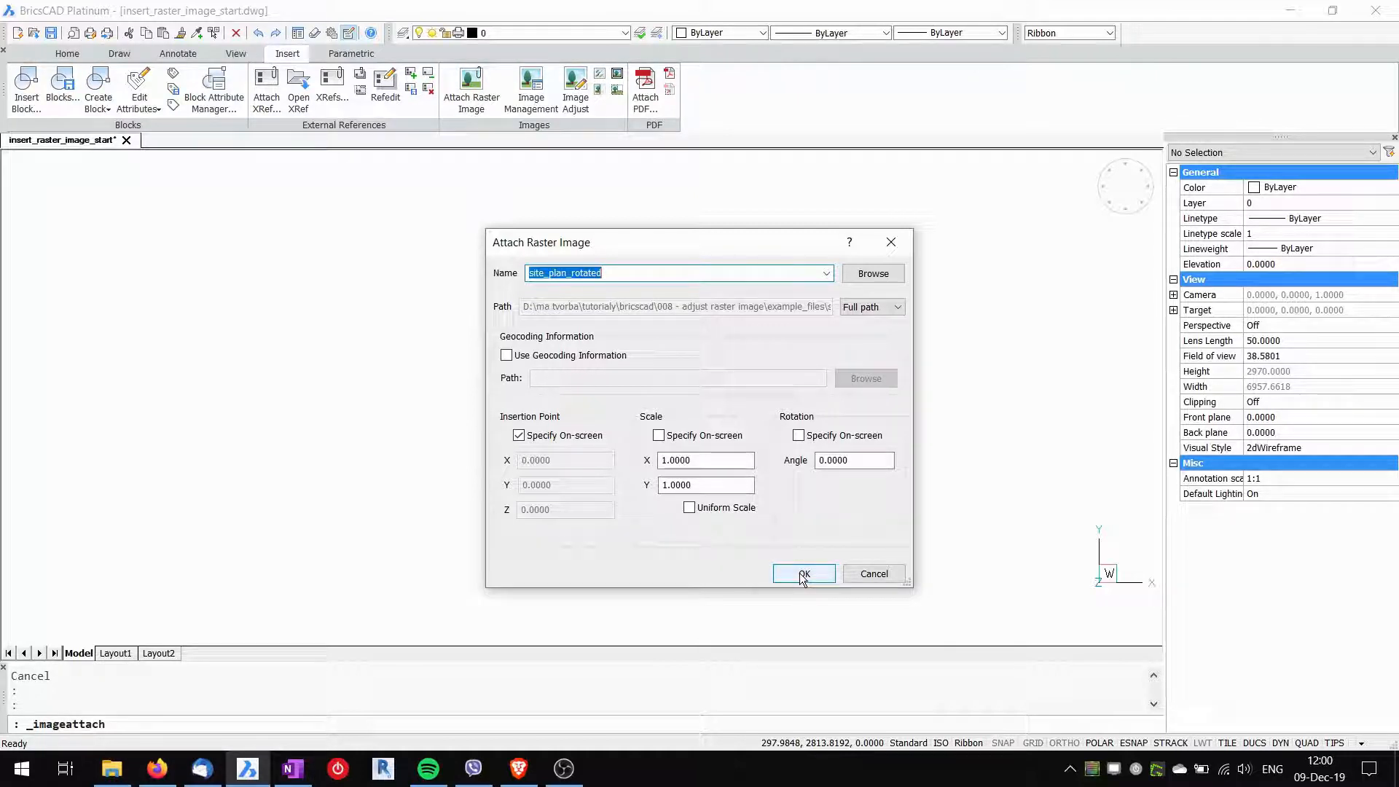
pyautogui.click(803, 574)
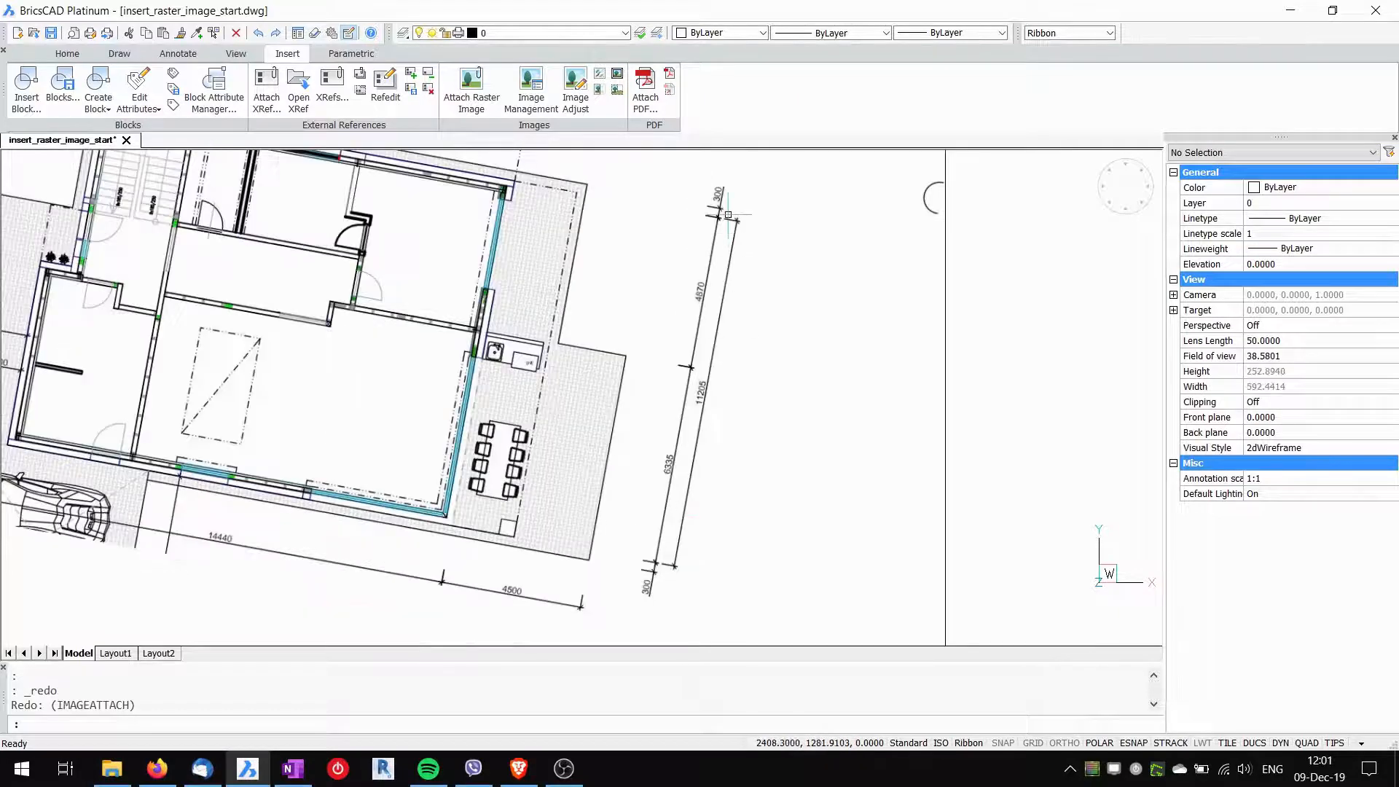
pyautogui.moveTo(677, 573)
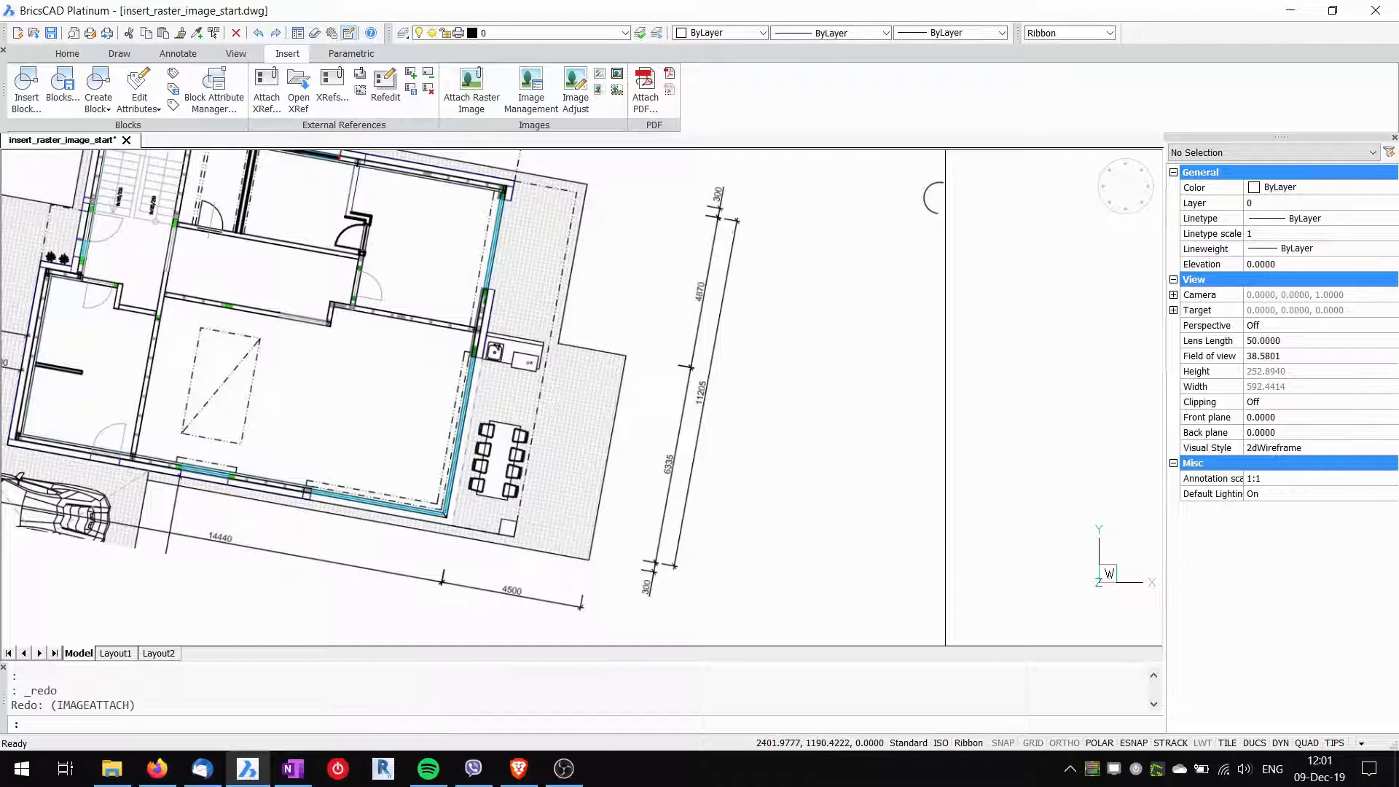
pyautogui.moveTo(712, 401)
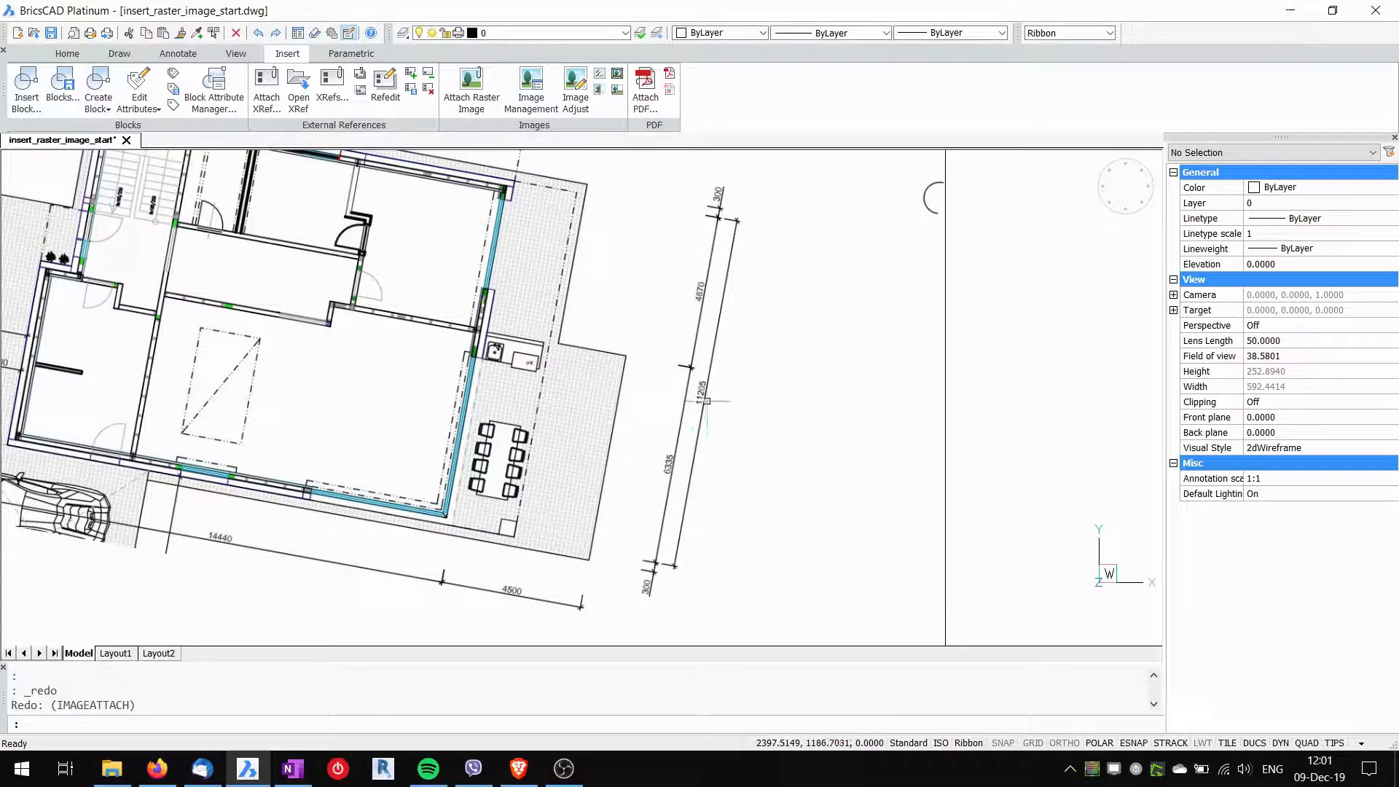
pyautogui.moveTo(725, 433)
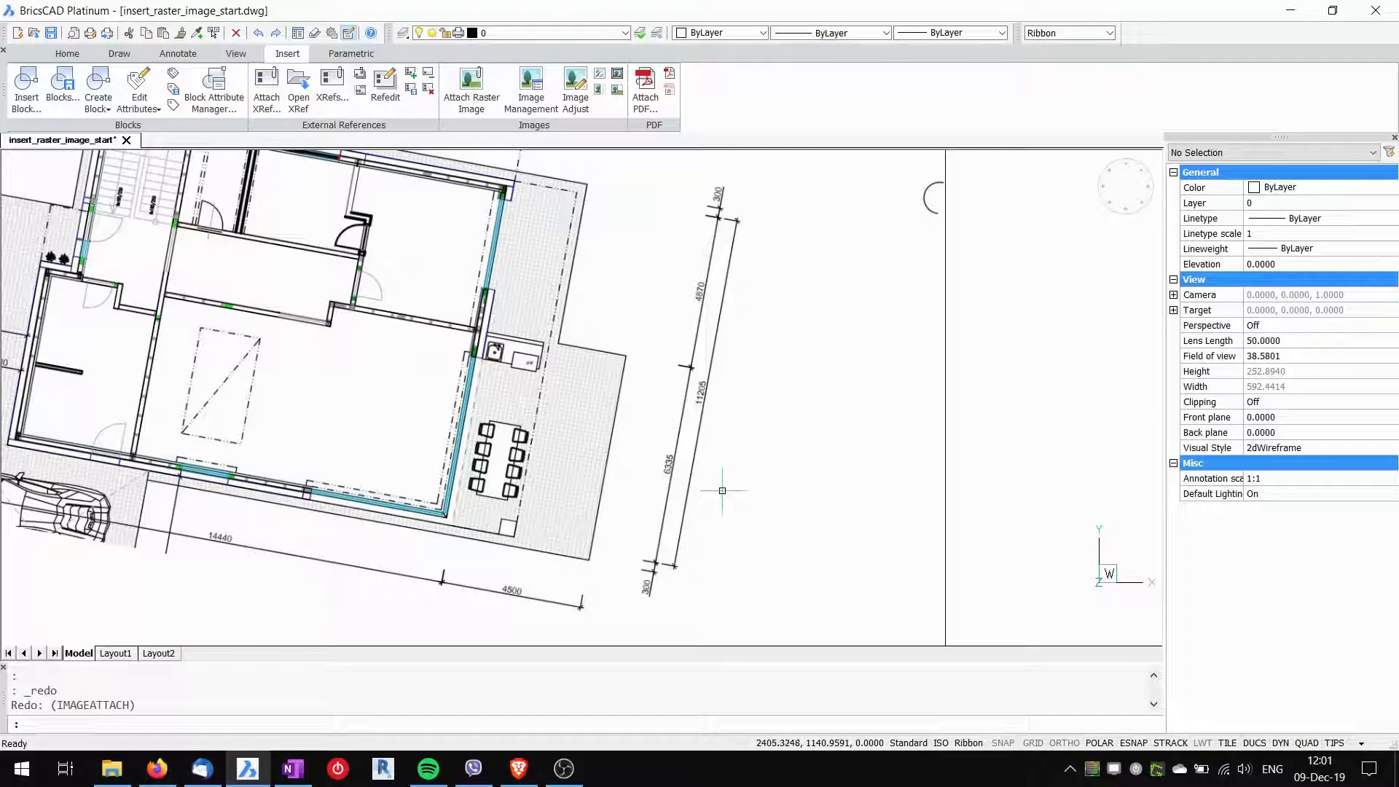
# Step: Measure the plan's 11205 dimension with DAL, reading 178 drawing units
pyautogui.write('DAL')
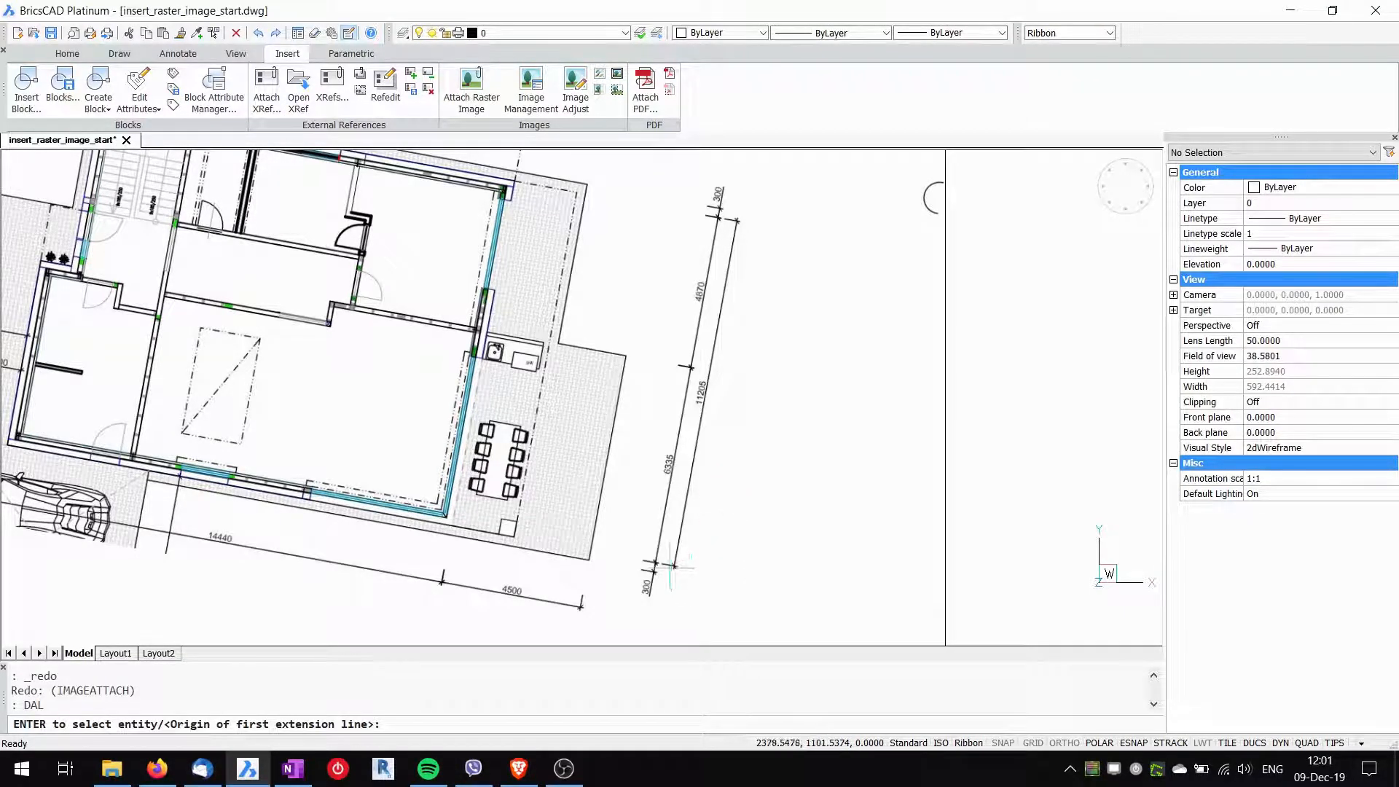
pyautogui.click(734, 234)
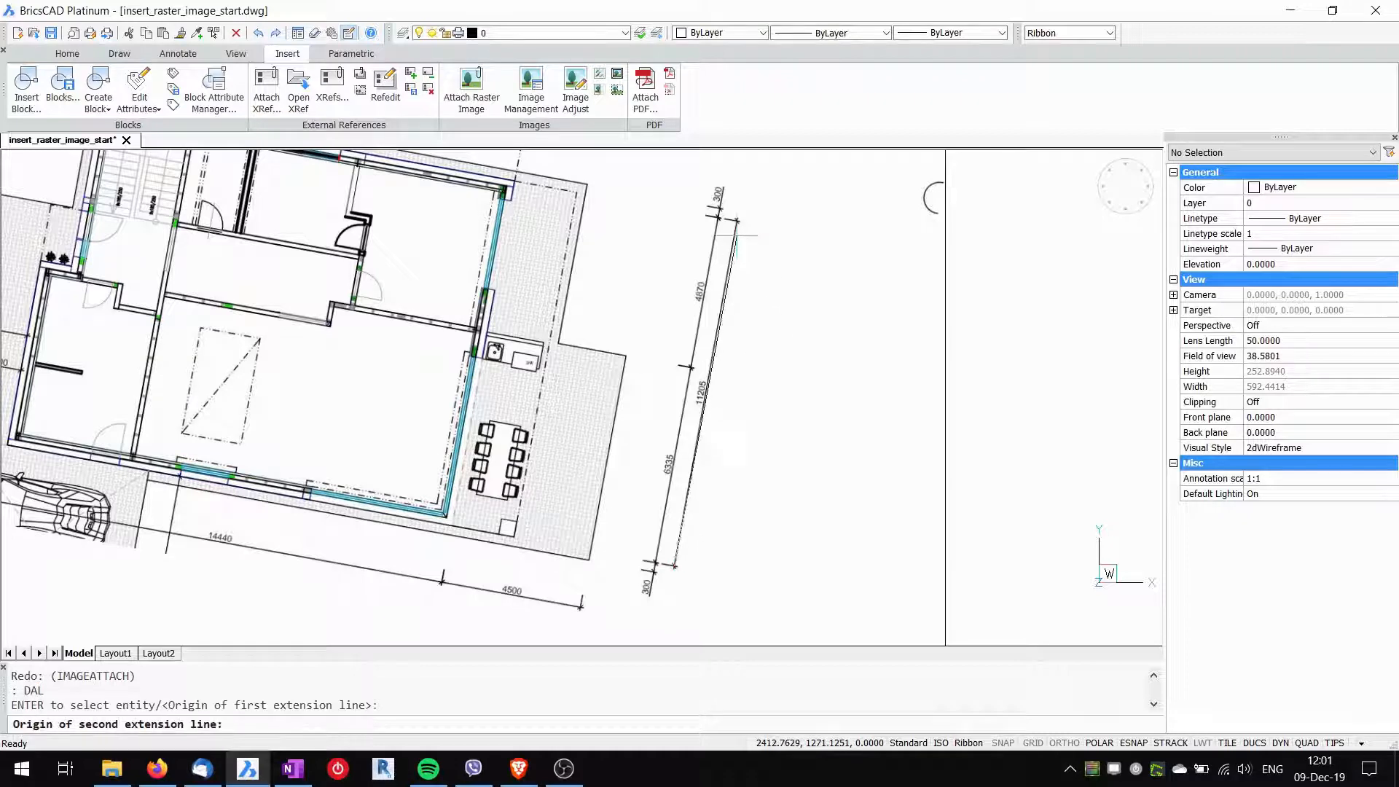
pyautogui.click(793, 261)
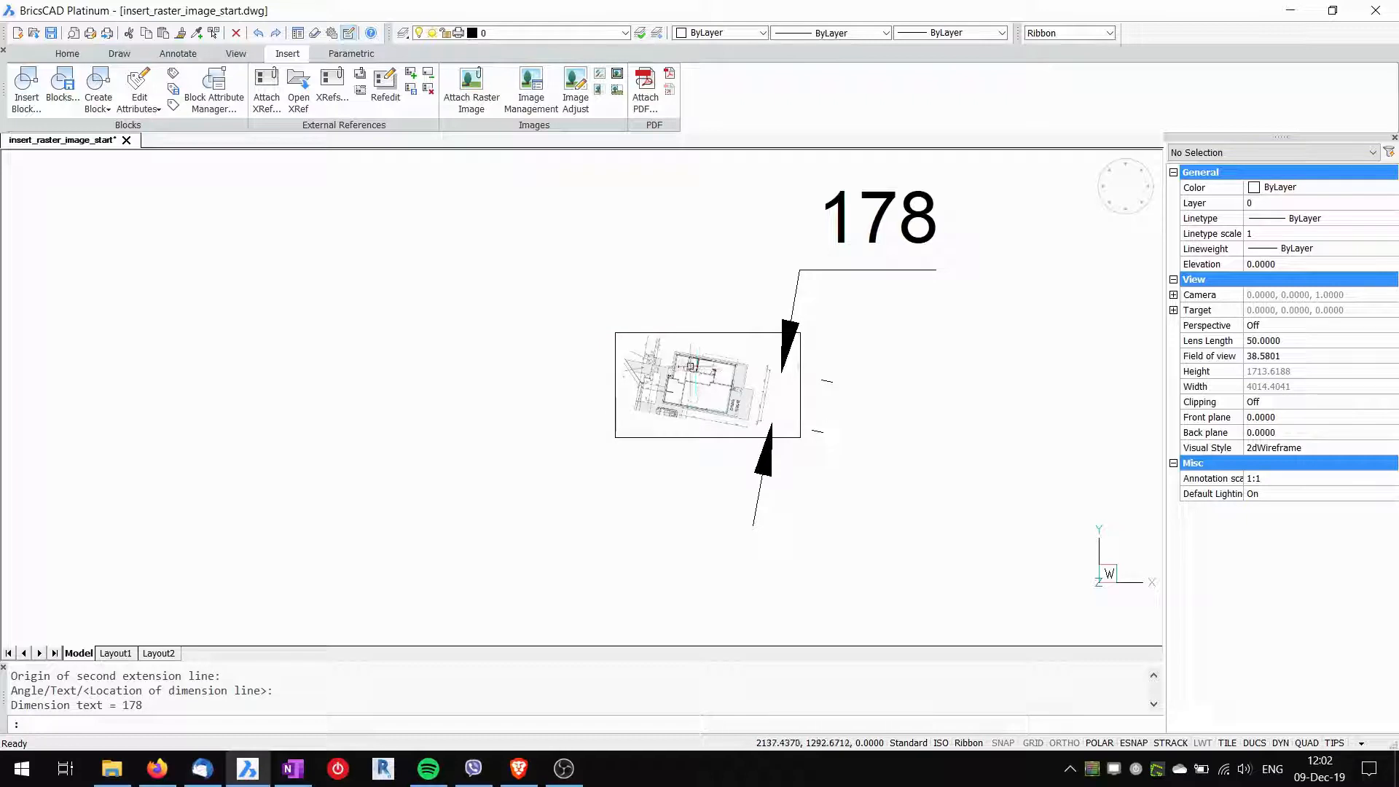
pyautogui.moveTo(909, 283)
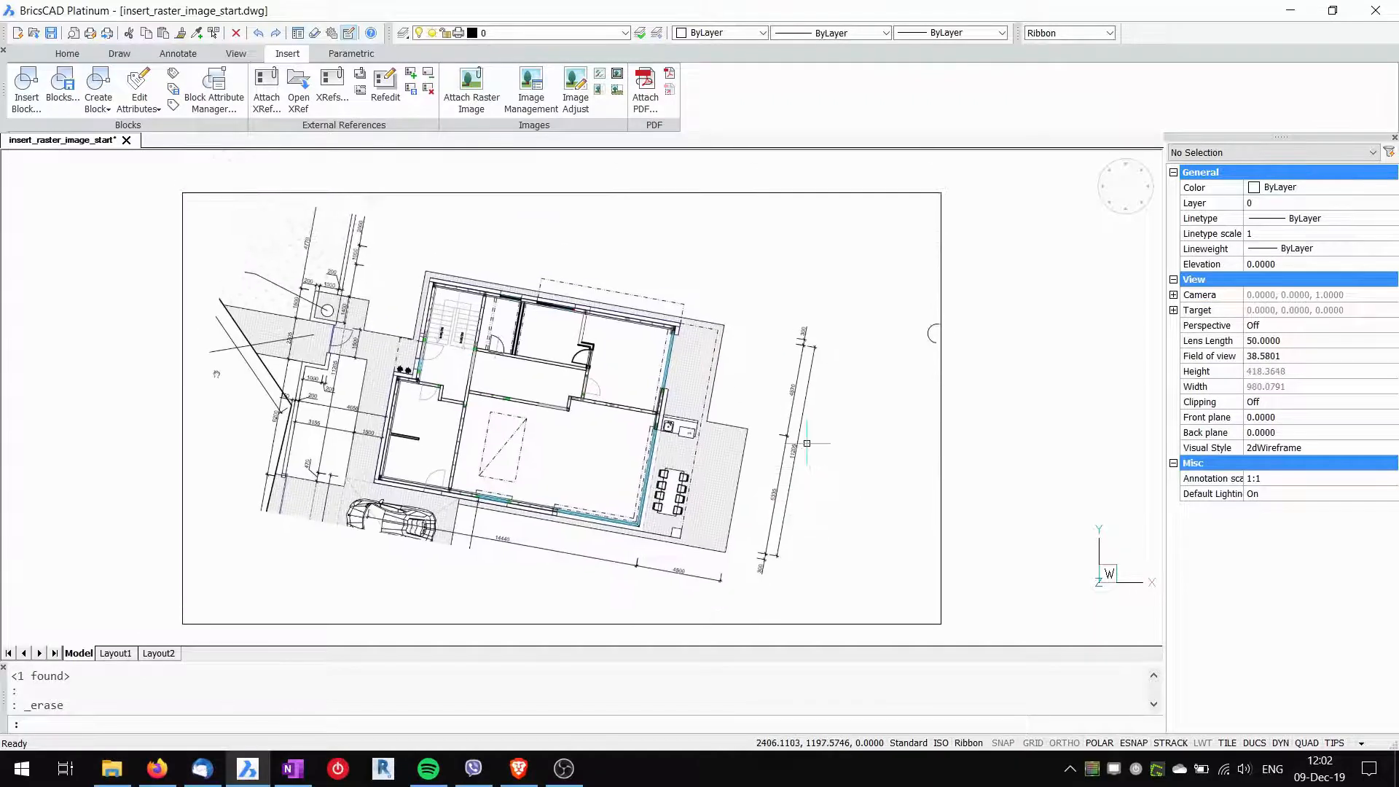
pyautogui.moveTo(995, 439)
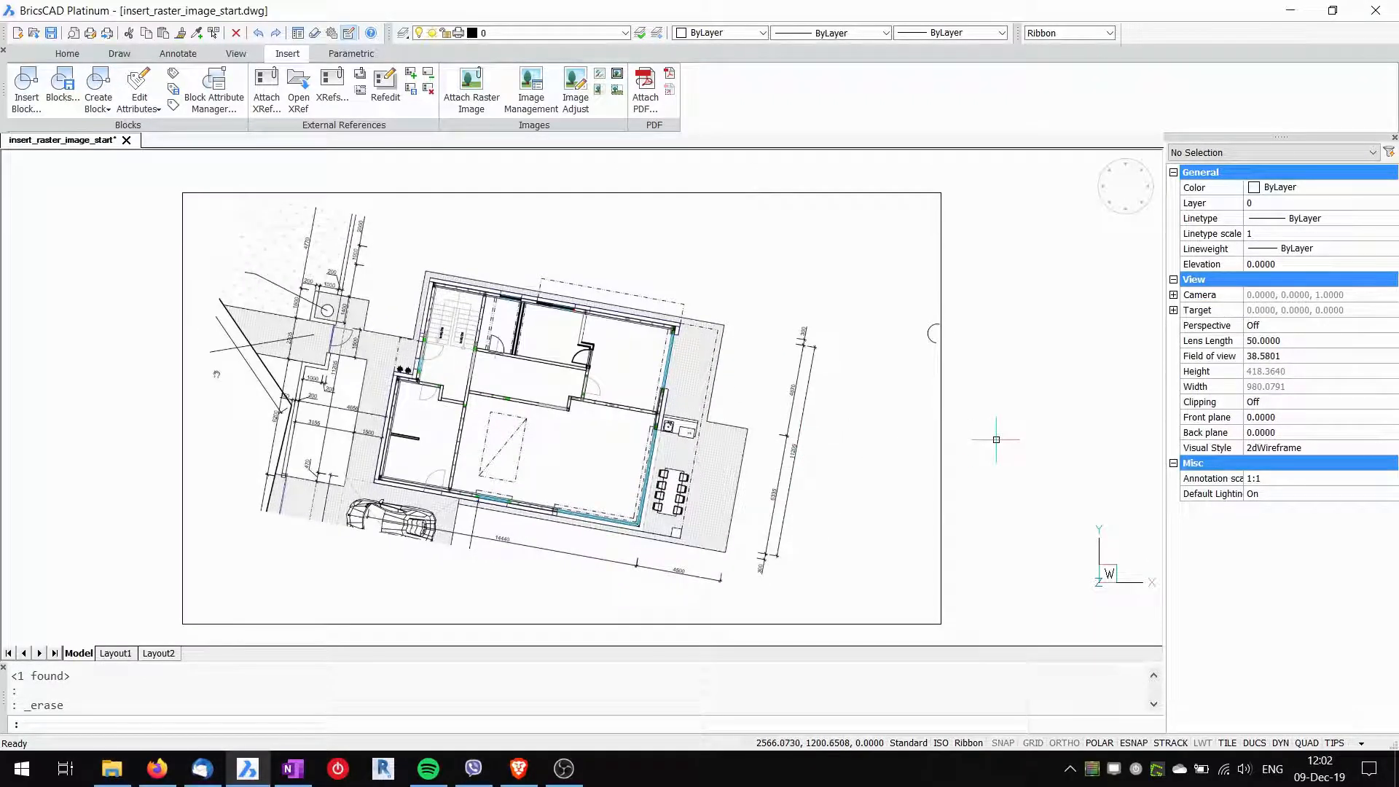
# Step: Scale the site plan image by reference so the 11205 dimension spans 11205 units
pyautogui.click(561, 408)
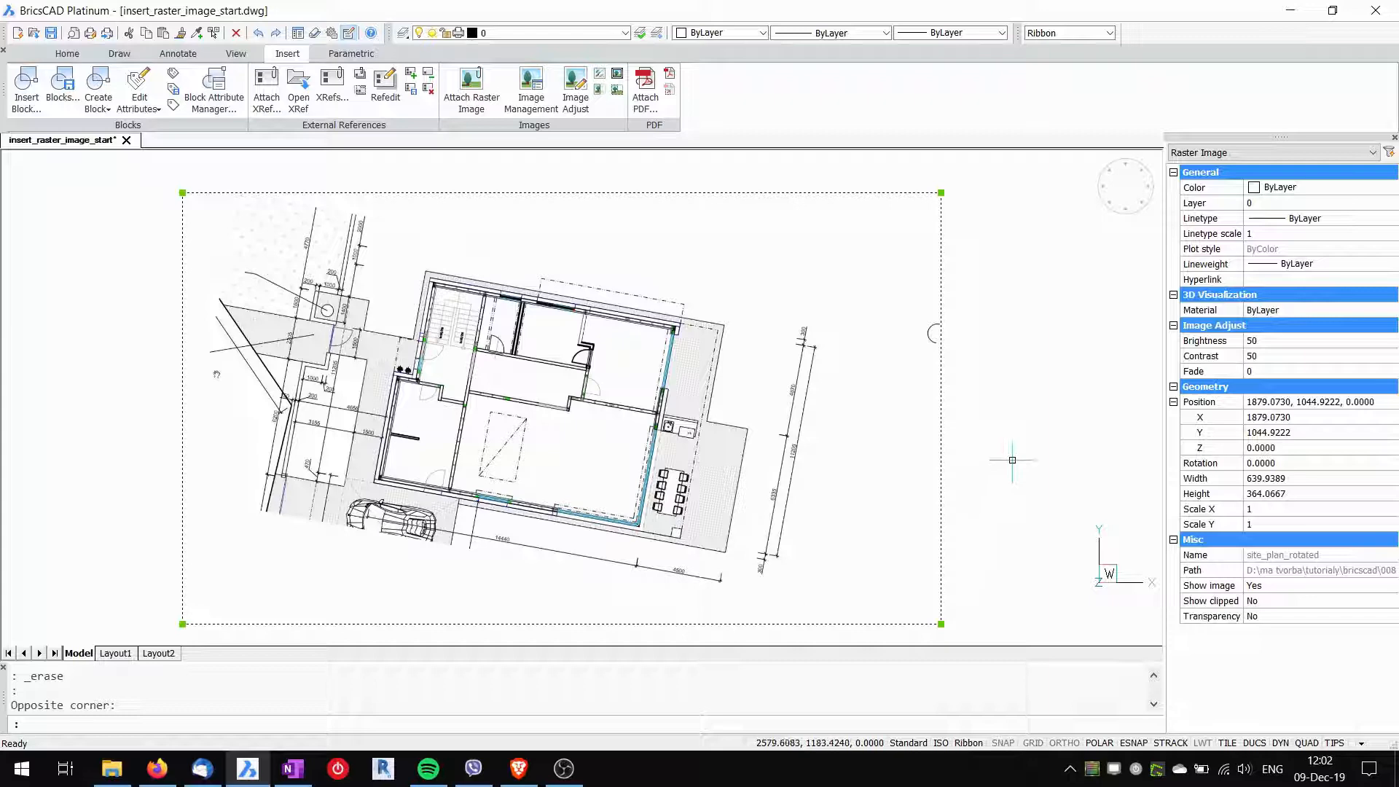
pyautogui.write('sc')
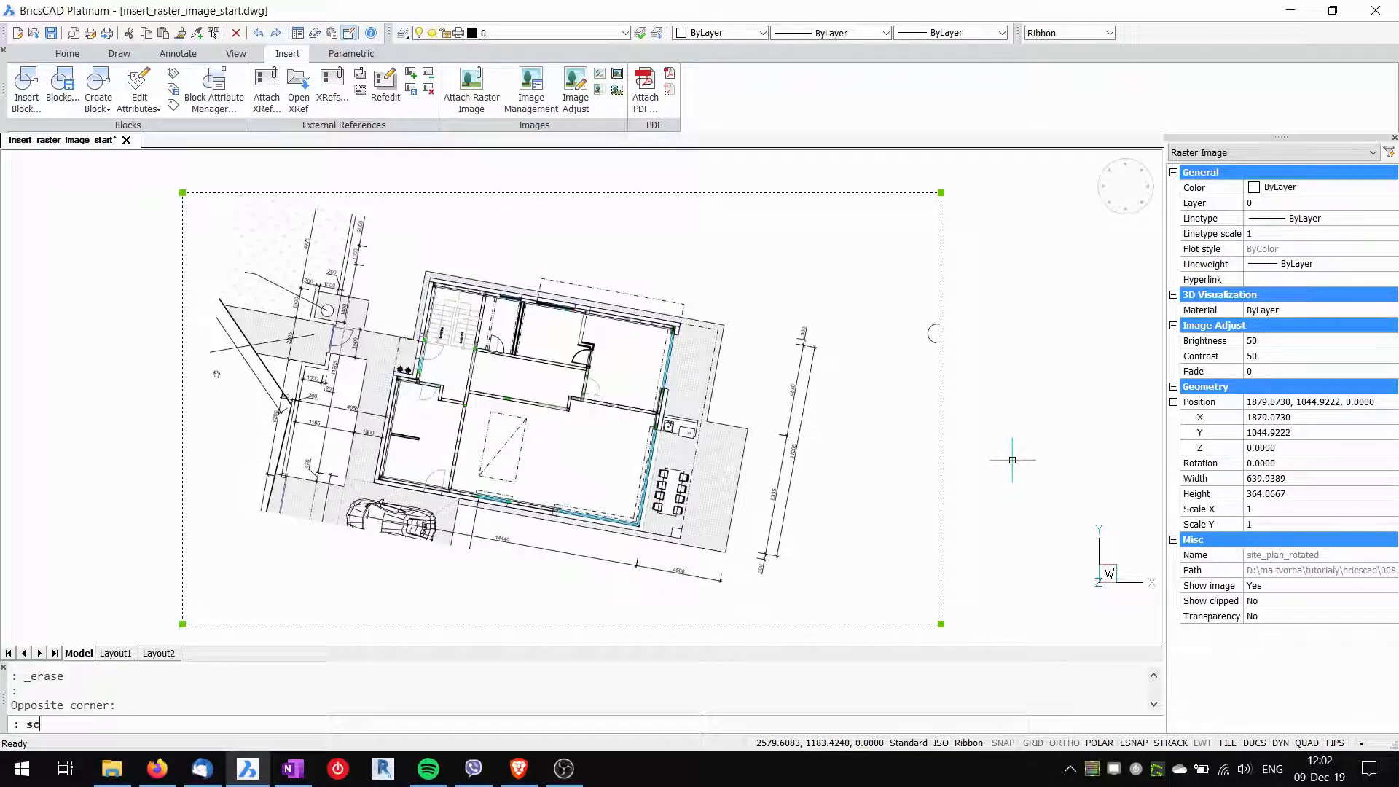
pyautogui.write('c')
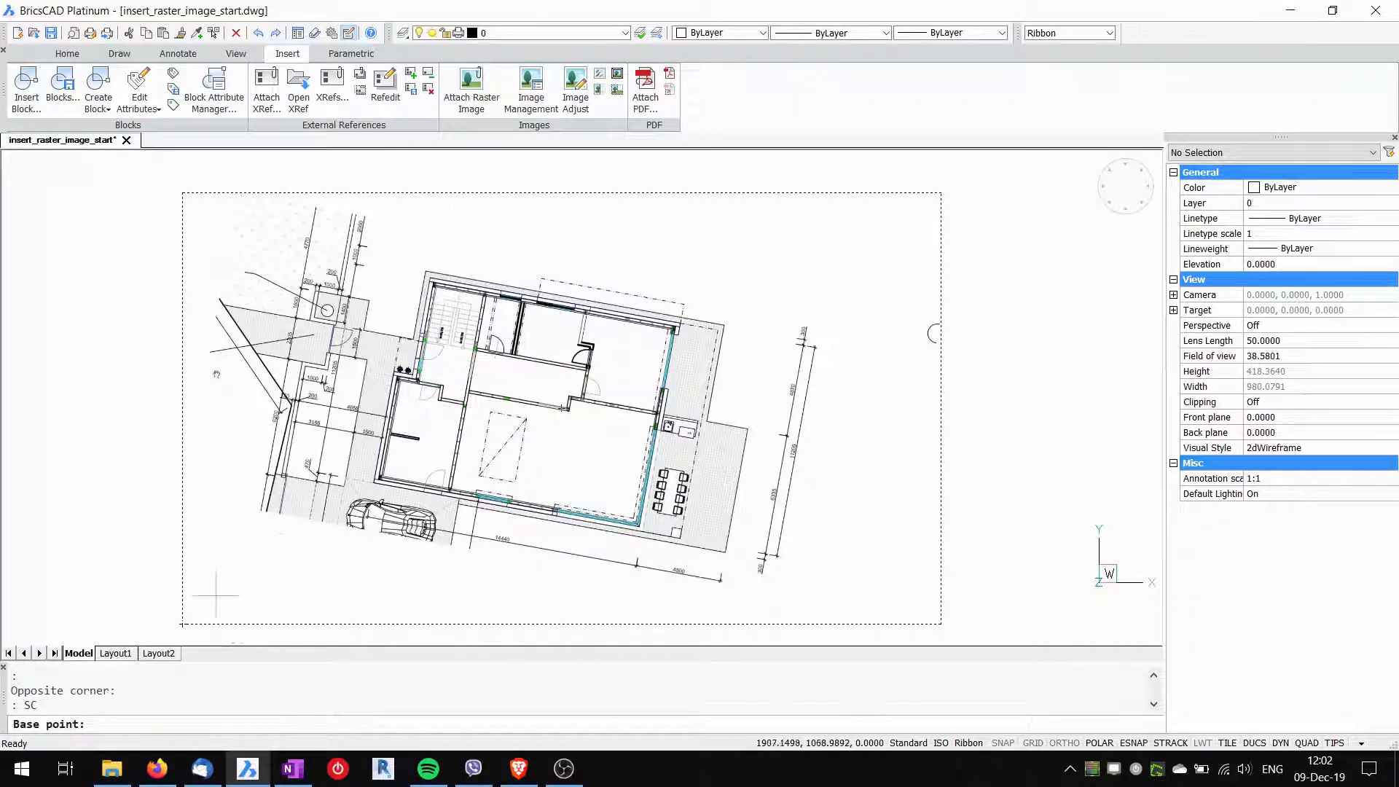
pyautogui.moveTo(156, 633)
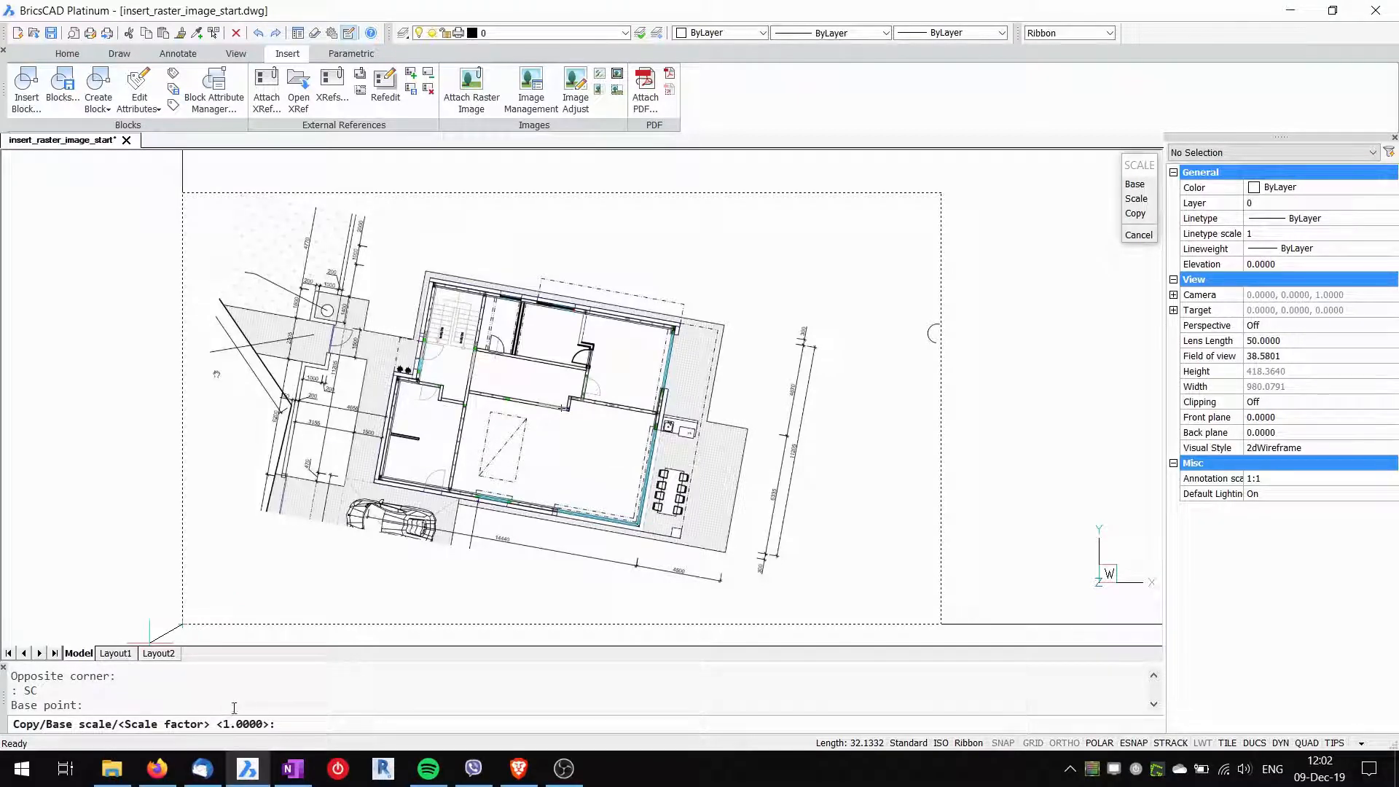
pyautogui.click(434, 561)
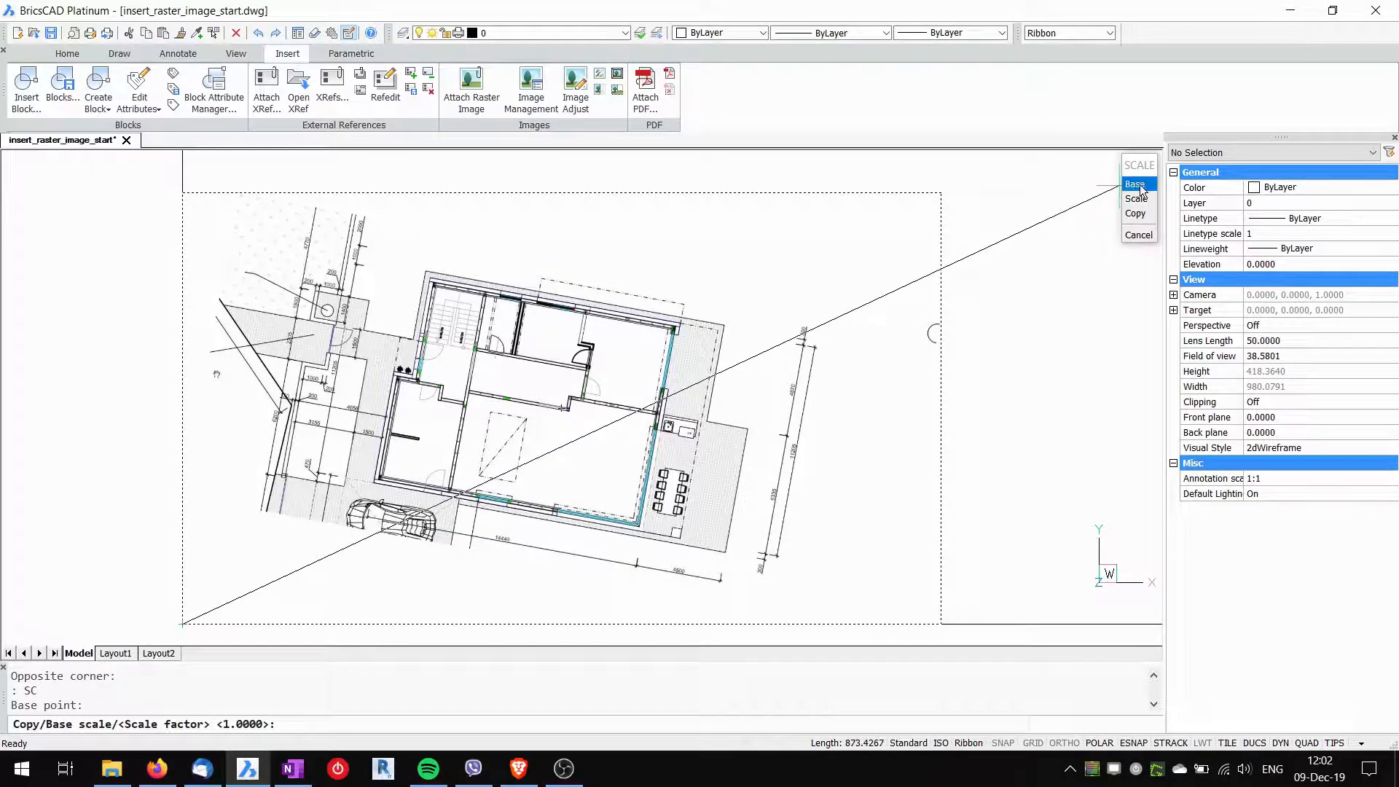
pyautogui.click(1134, 184)
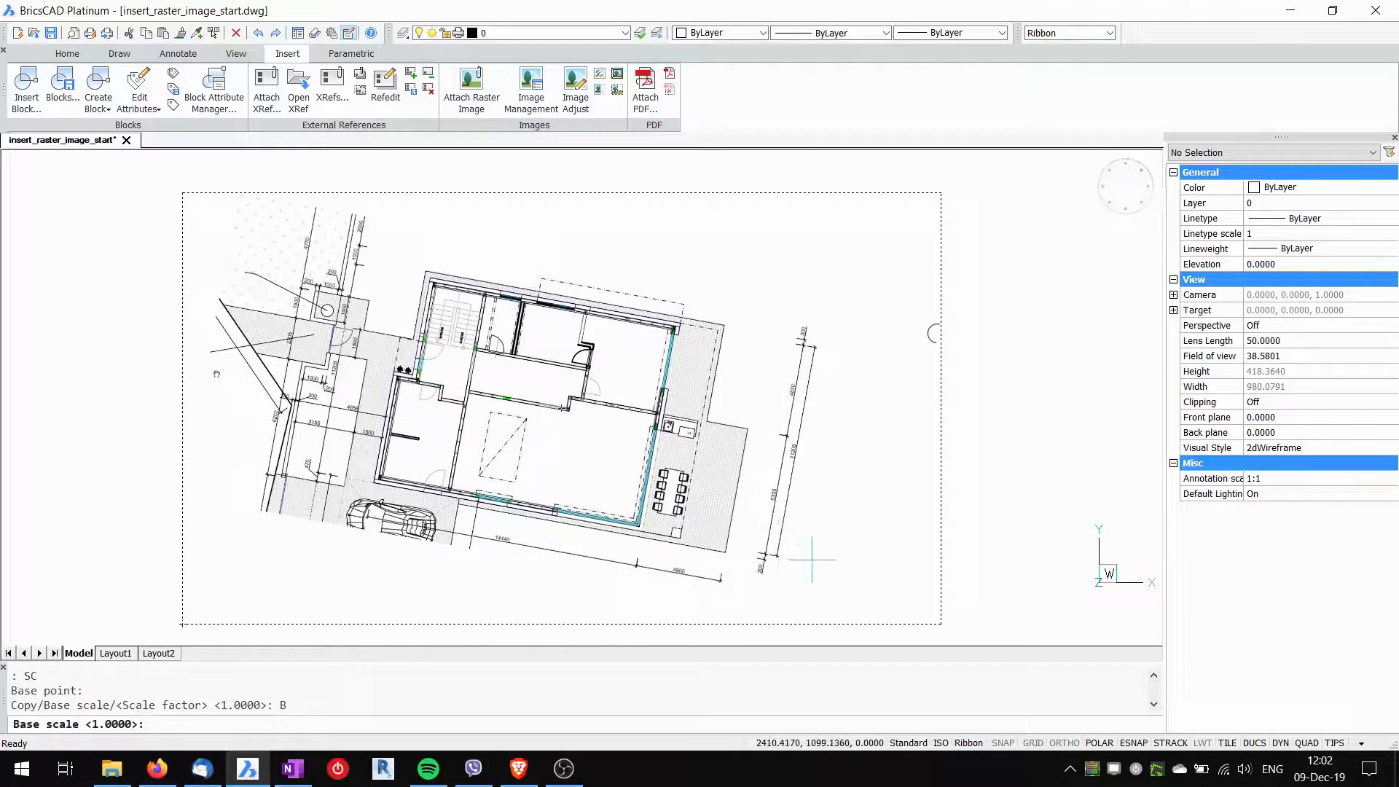
pyautogui.moveTo(347, 649)
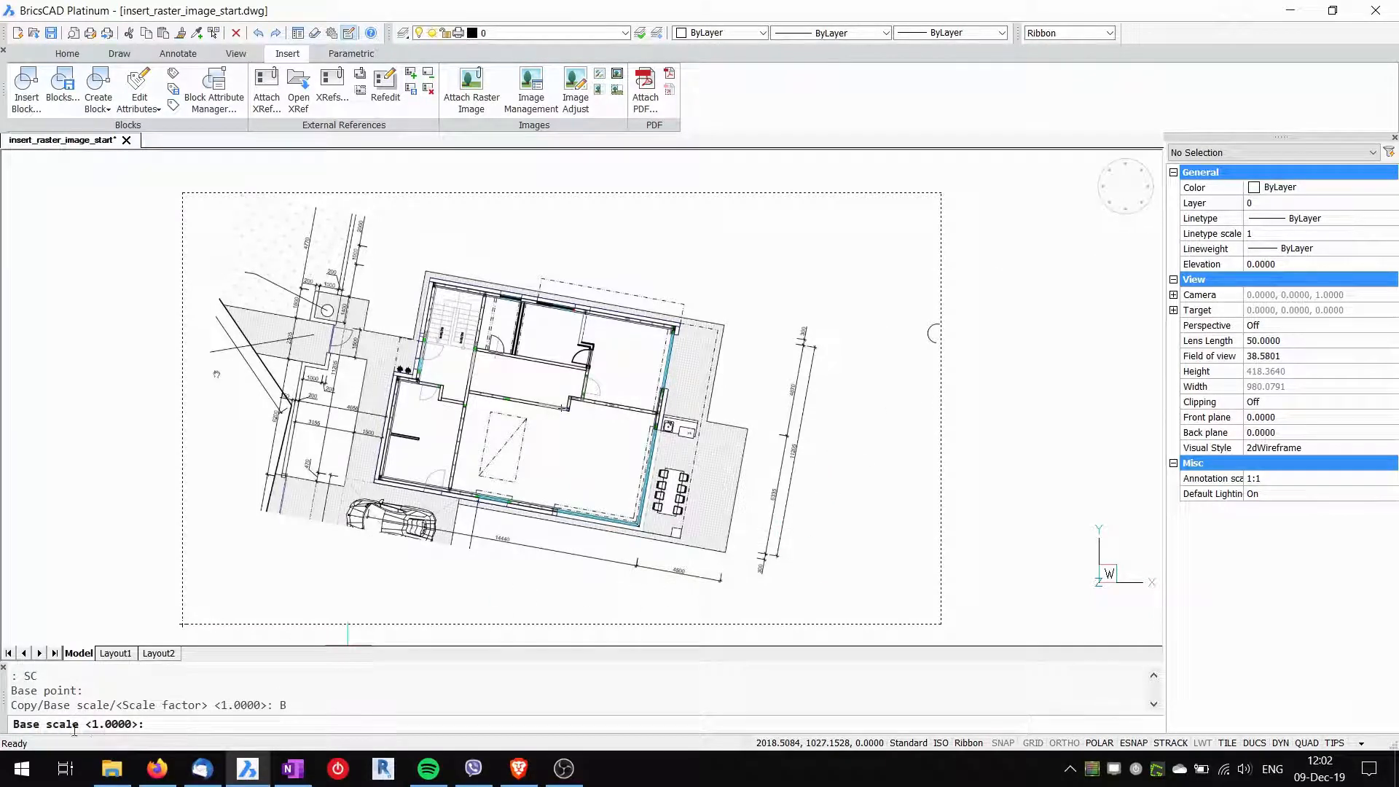
pyautogui.moveTo(715, 593)
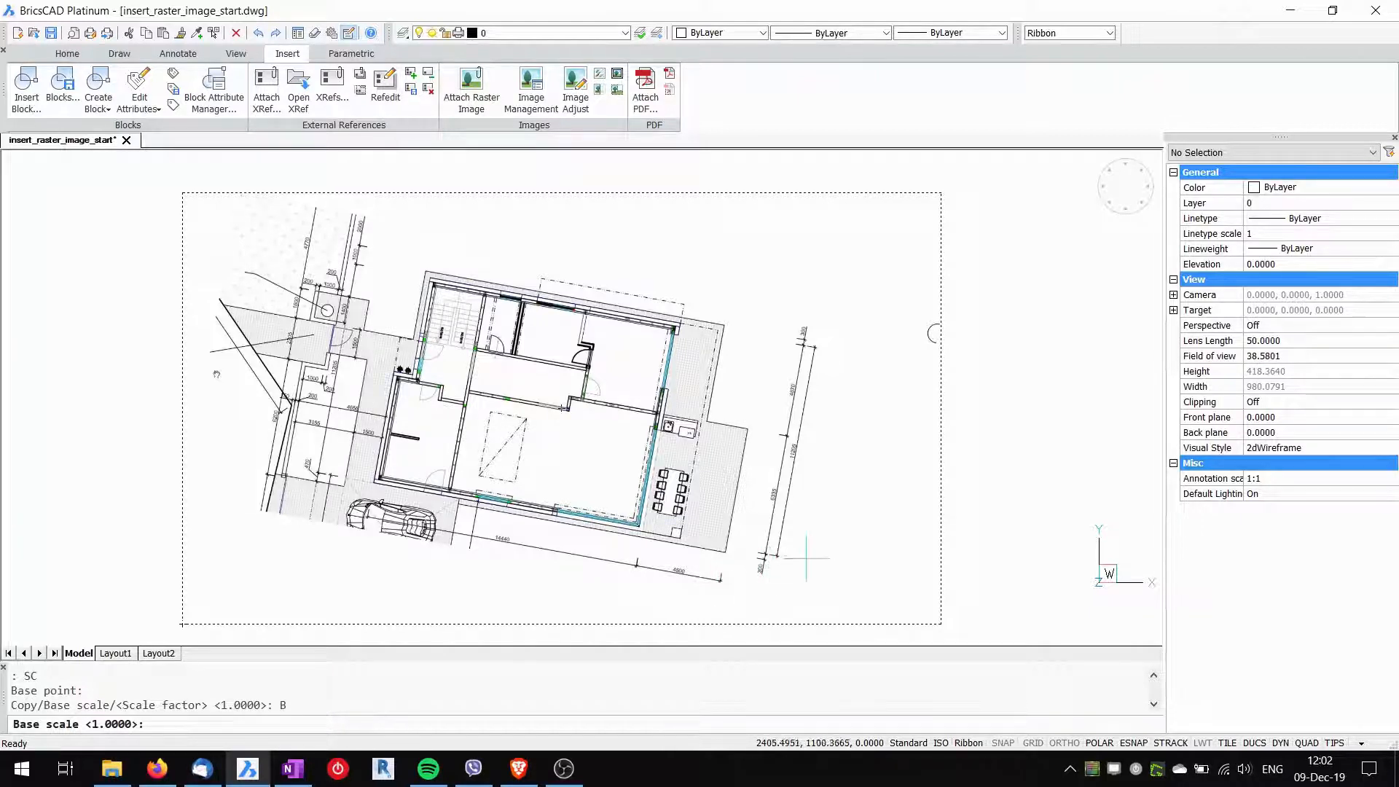
pyautogui.moveTo(770, 568)
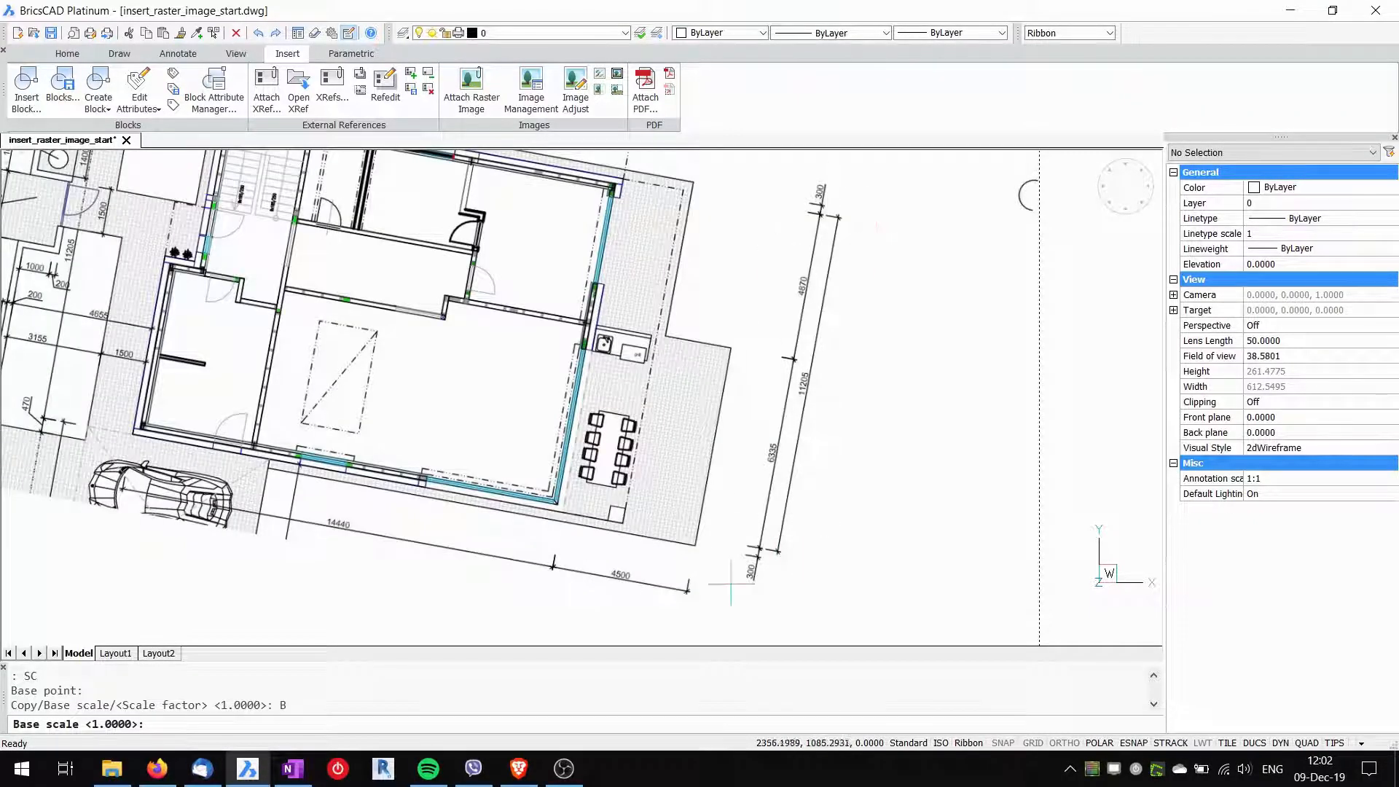
pyautogui.moveTo(775, 573)
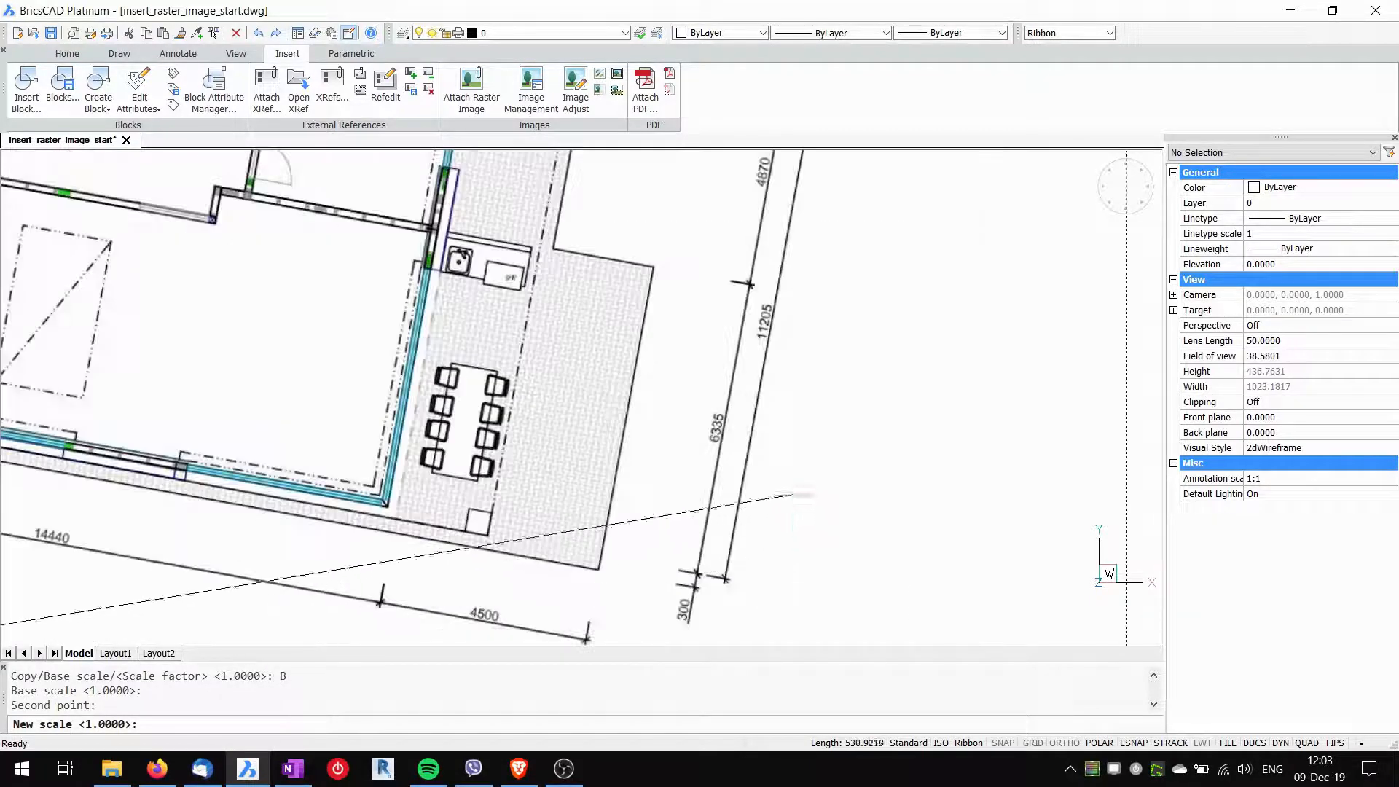
pyautogui.moveTo(833, 357)
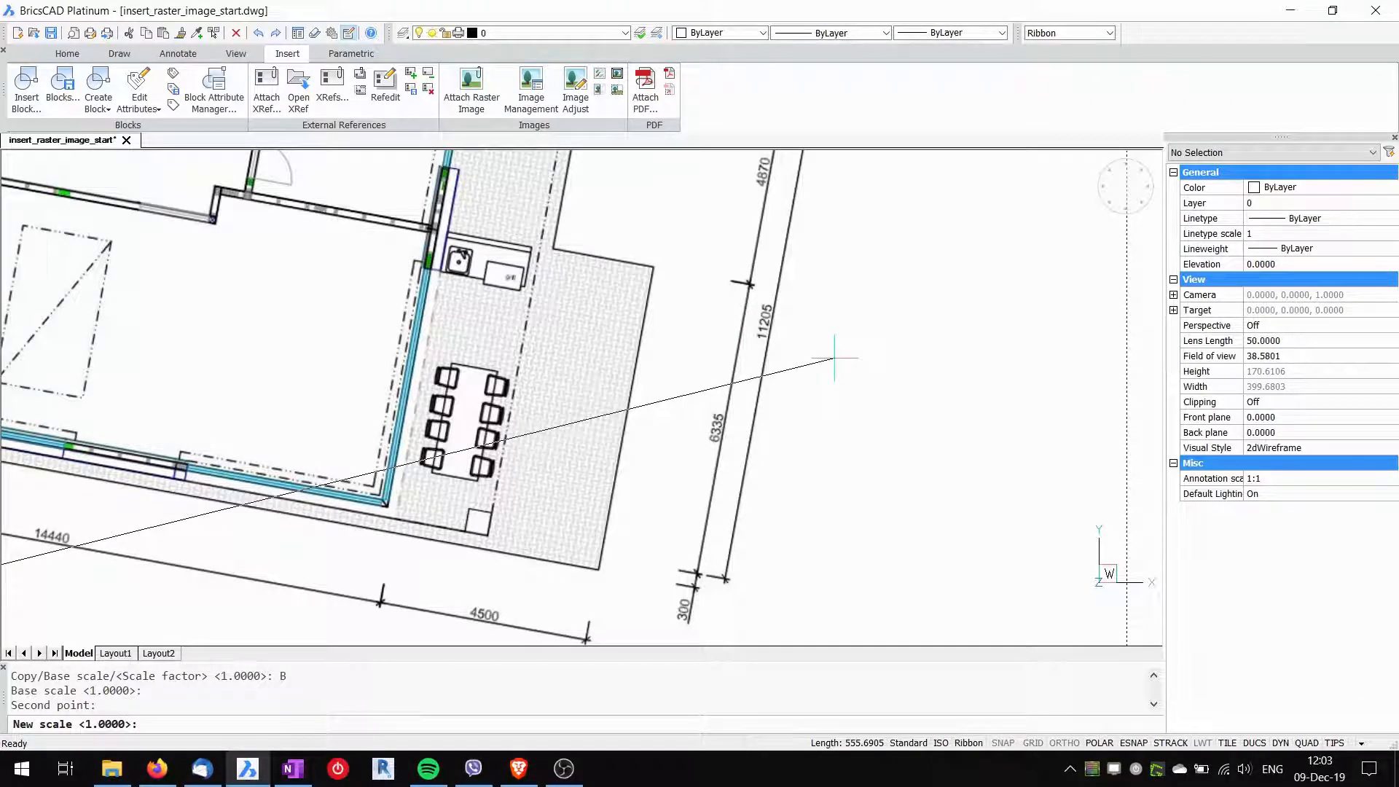
pyautogui.write('11205')
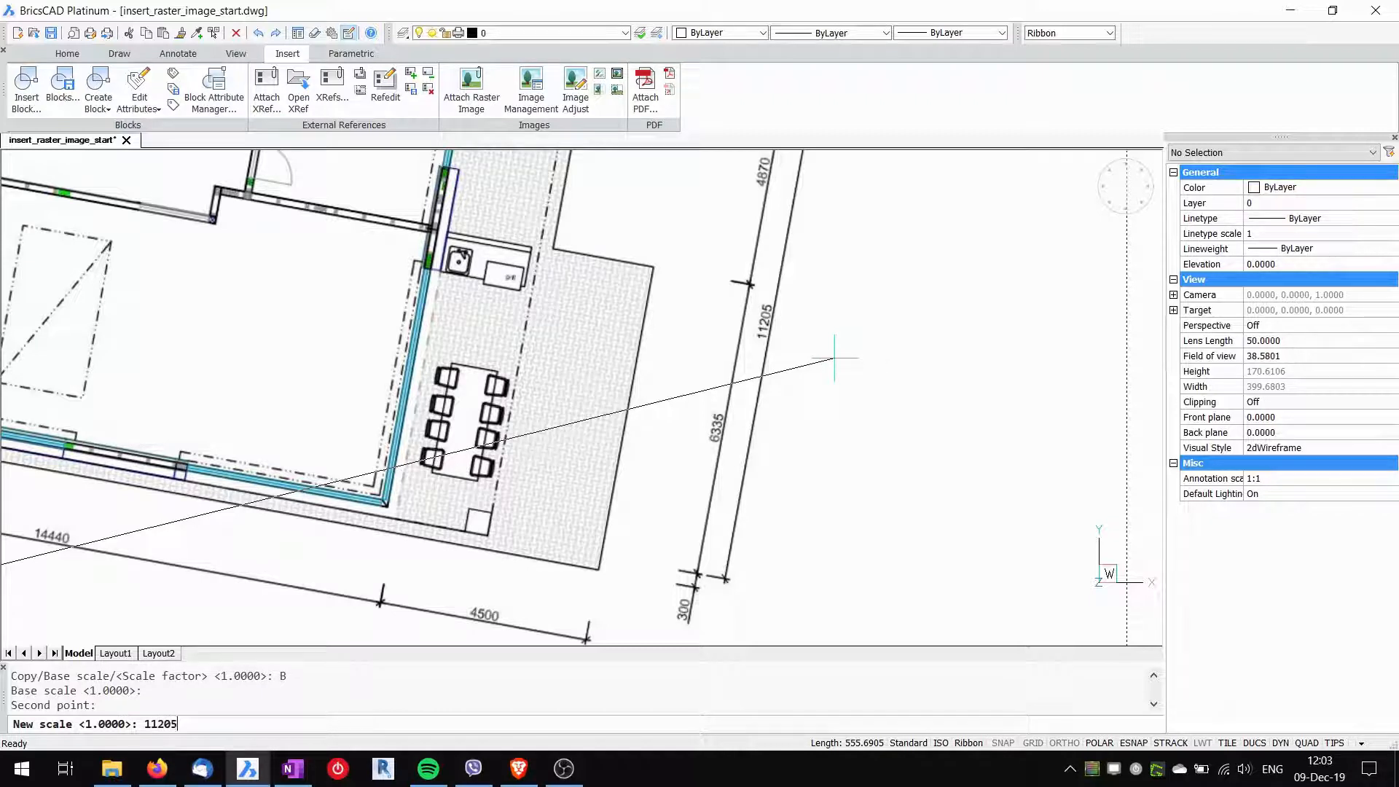
pyautogui.press('Enter')
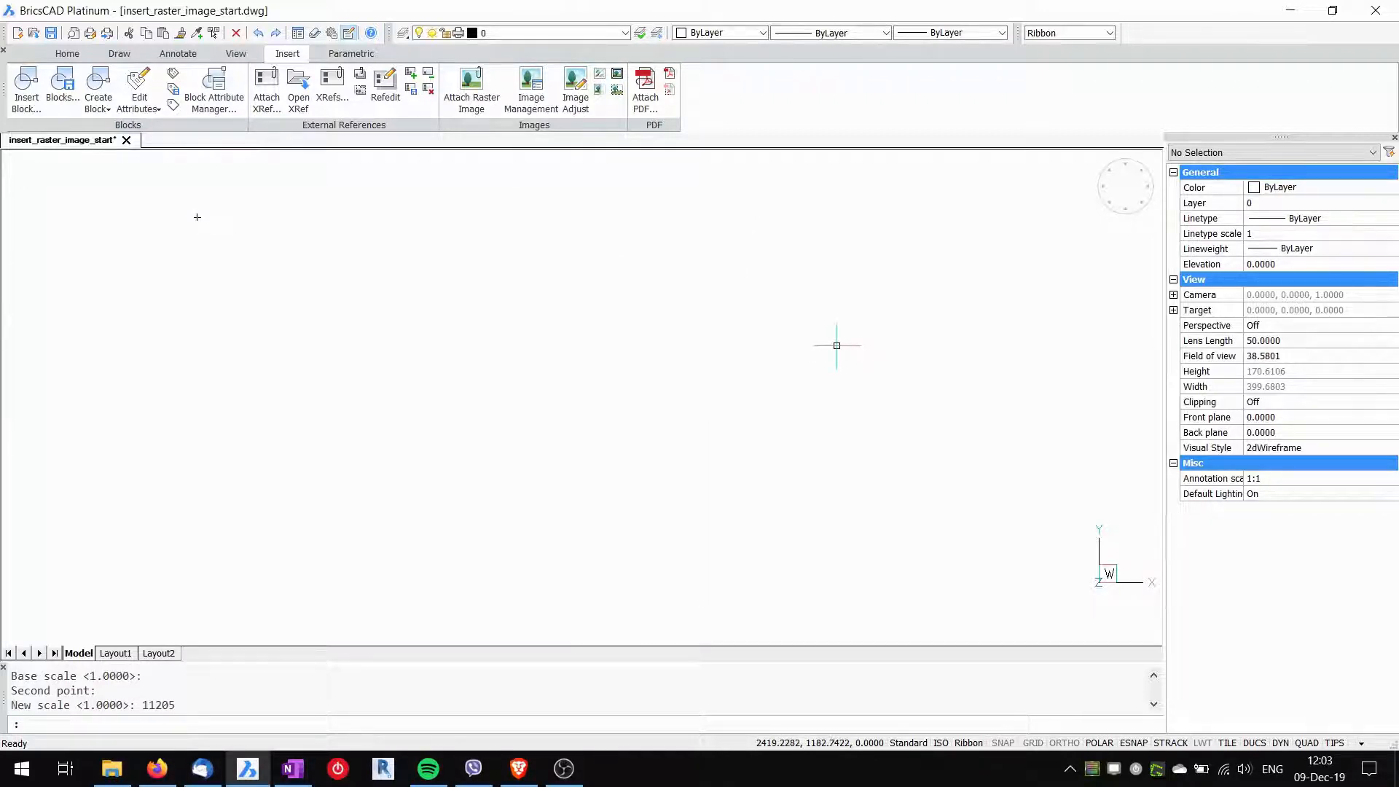
pyautogui.moveTo(836, 370)
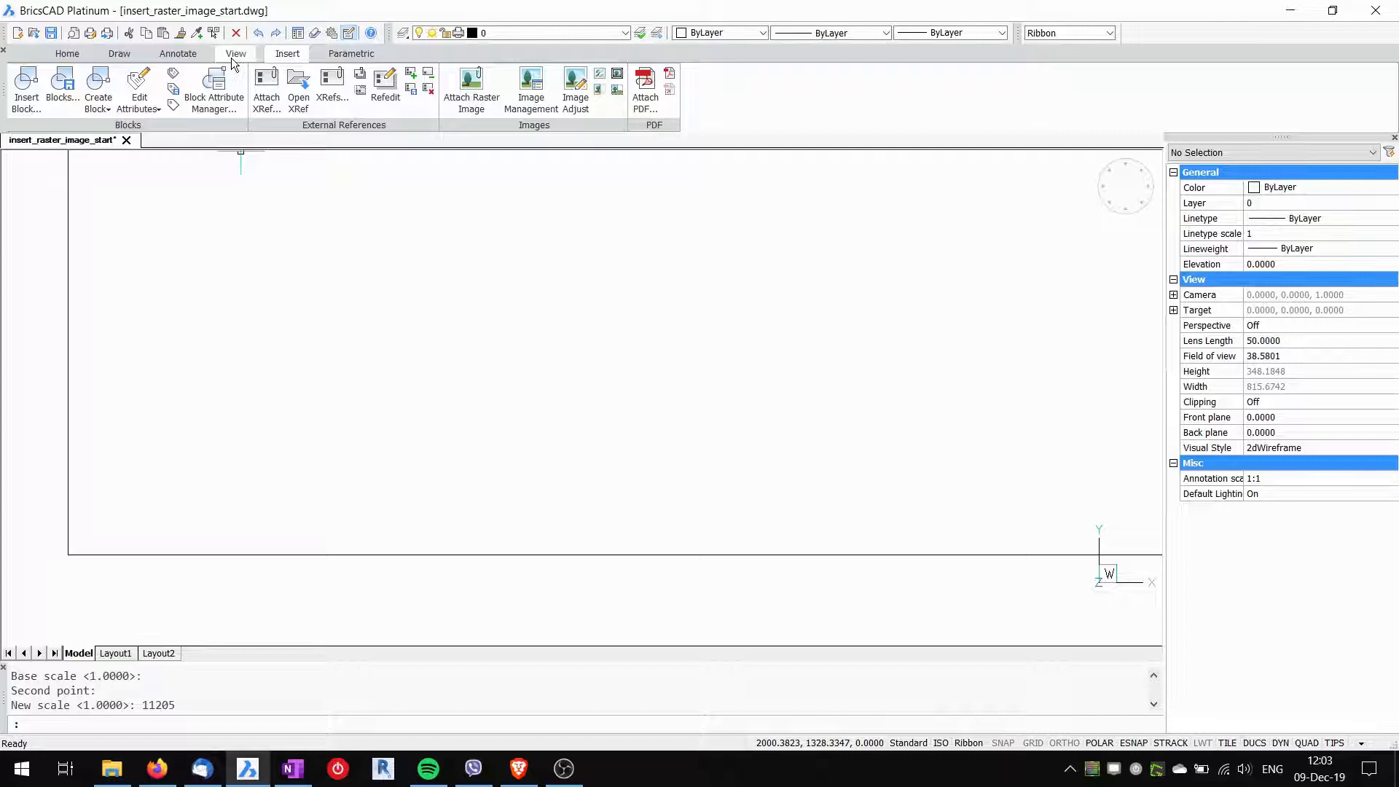
# Step: Zoom to the full rescaled plan and erase the 11219 check dimension
pyautogui.click(236, 53)
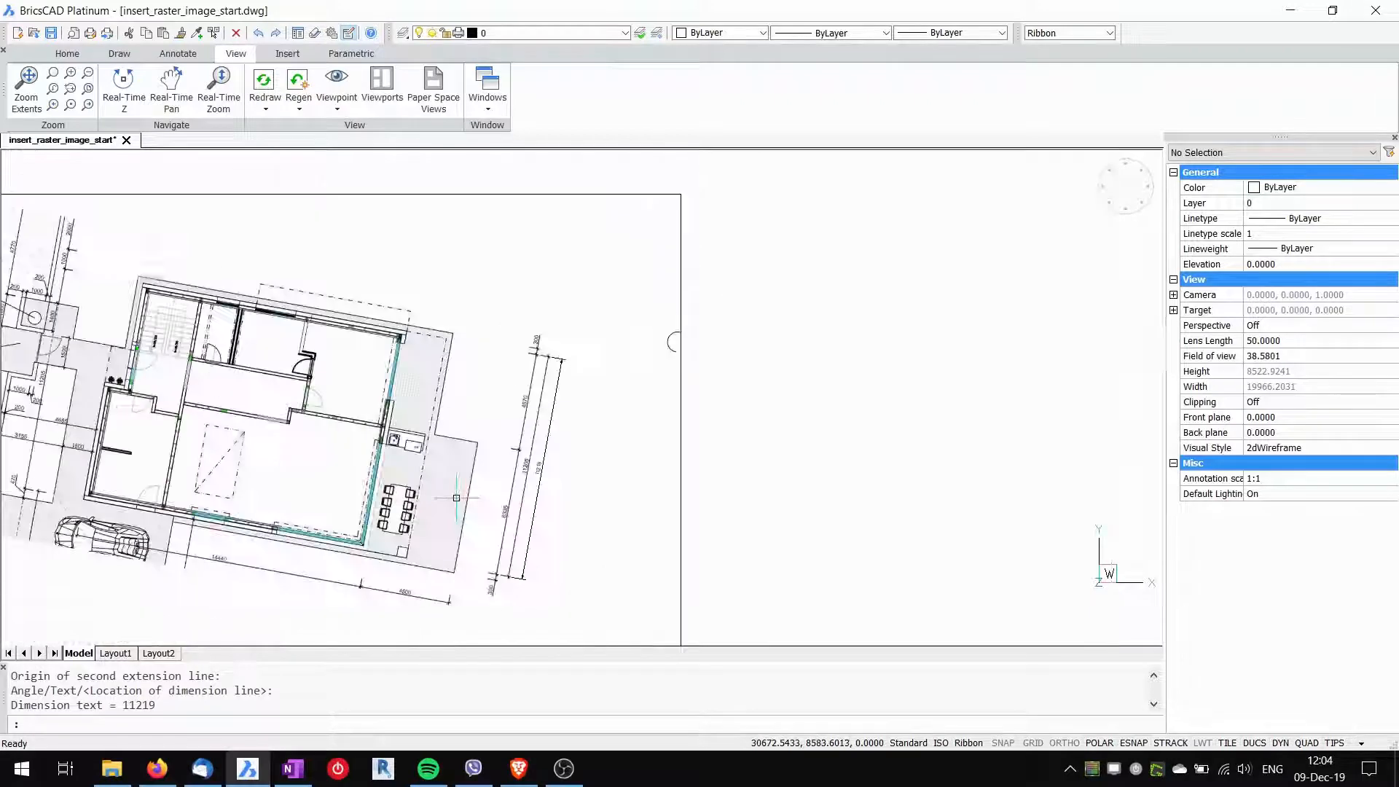
pyautogui.scroll(-3)
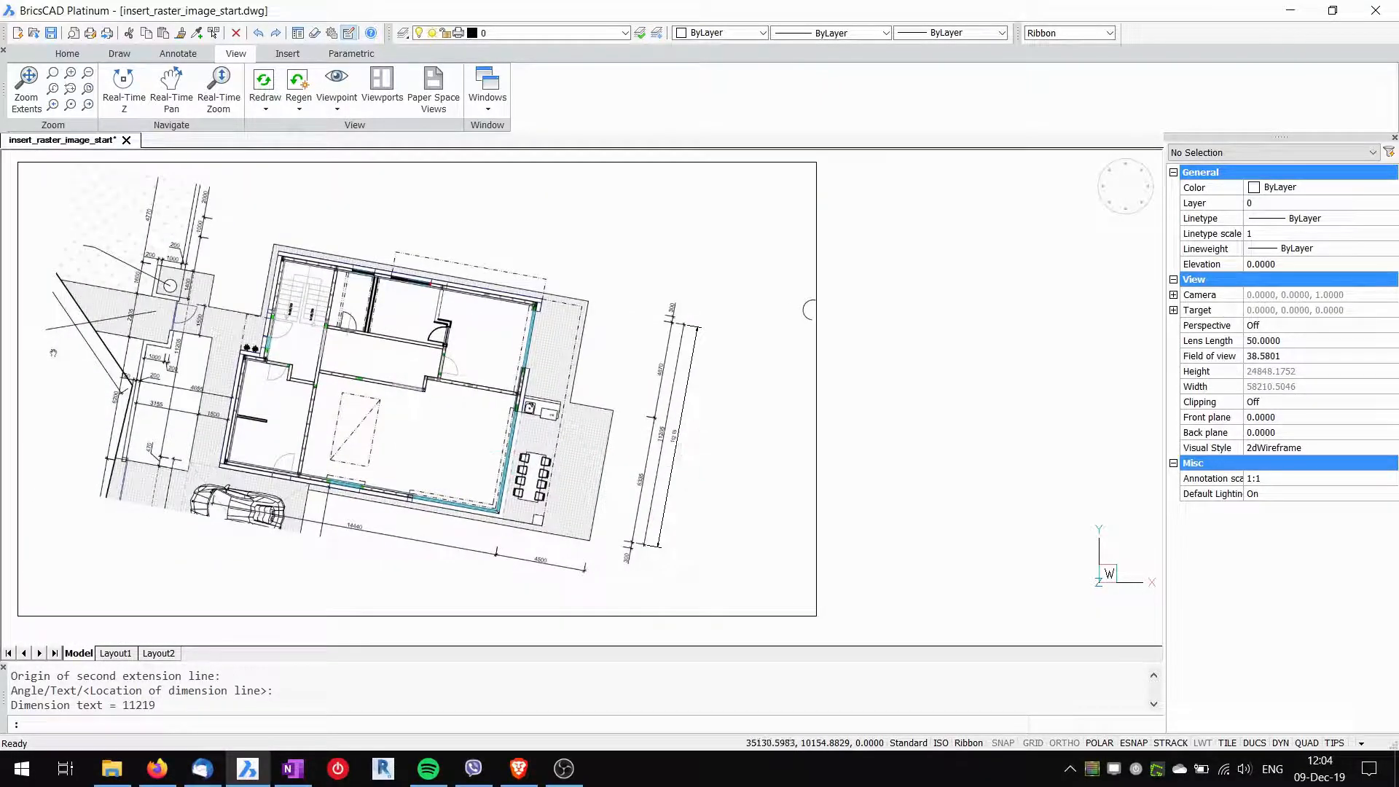
pyautogui.click(671, 434)
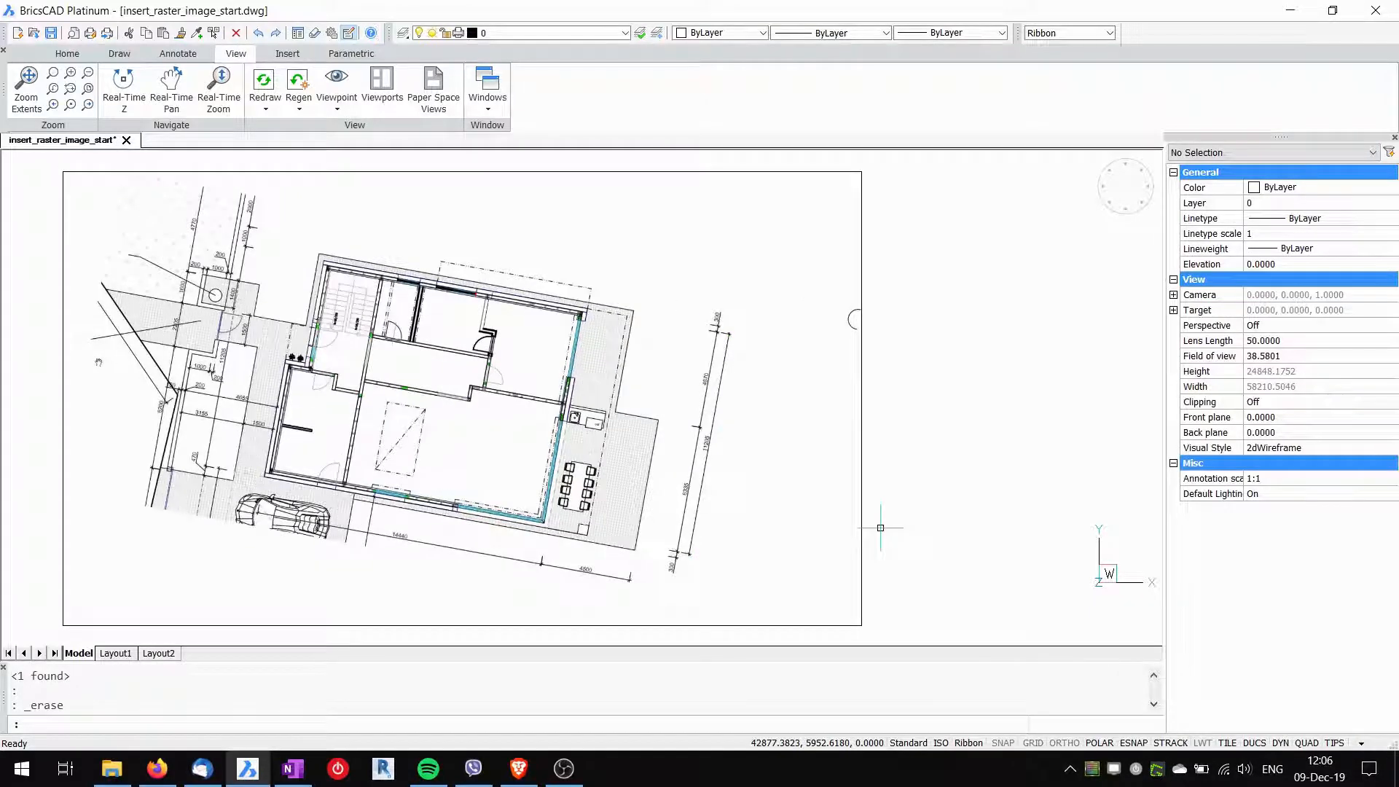
pyautogui.moveTo(713, 529)
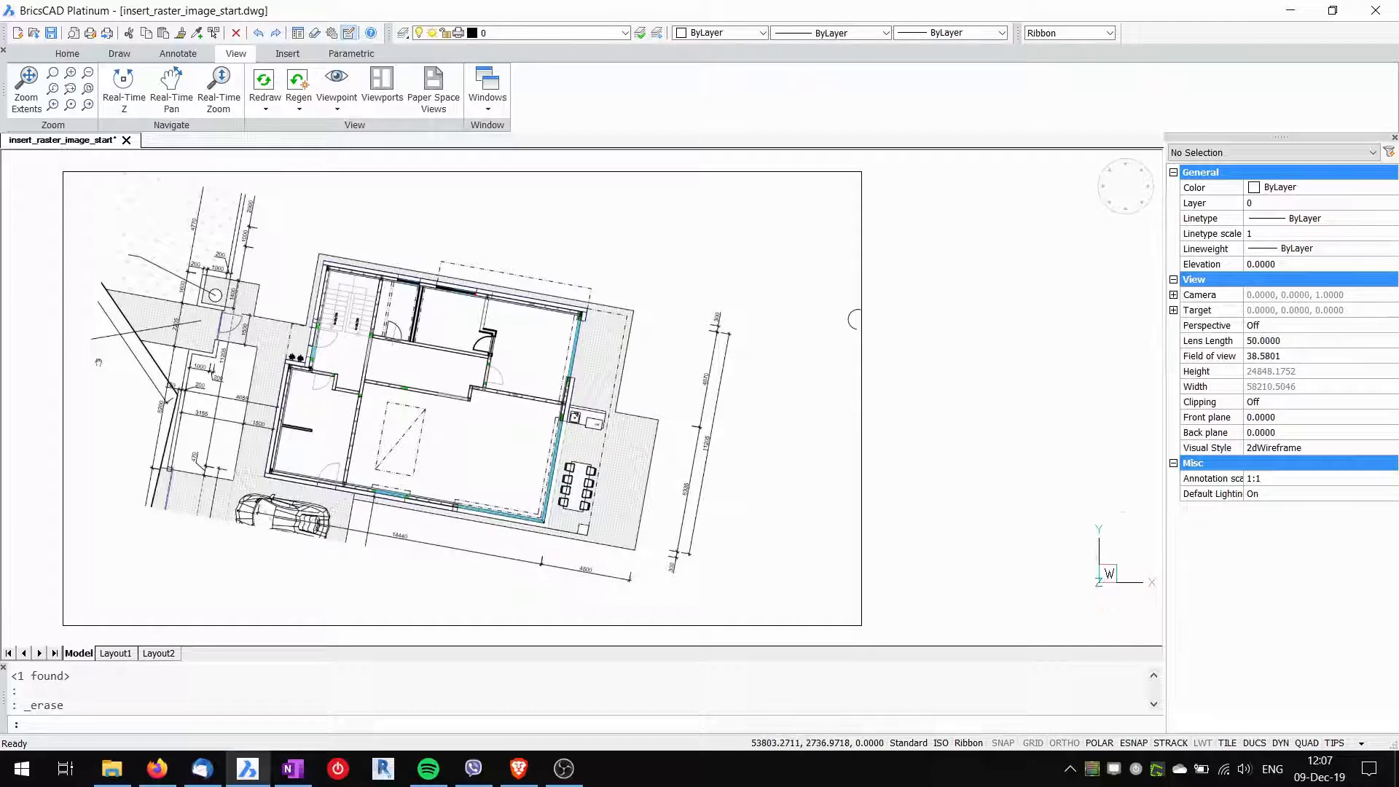
pyautogui.moveTo(876, 558)
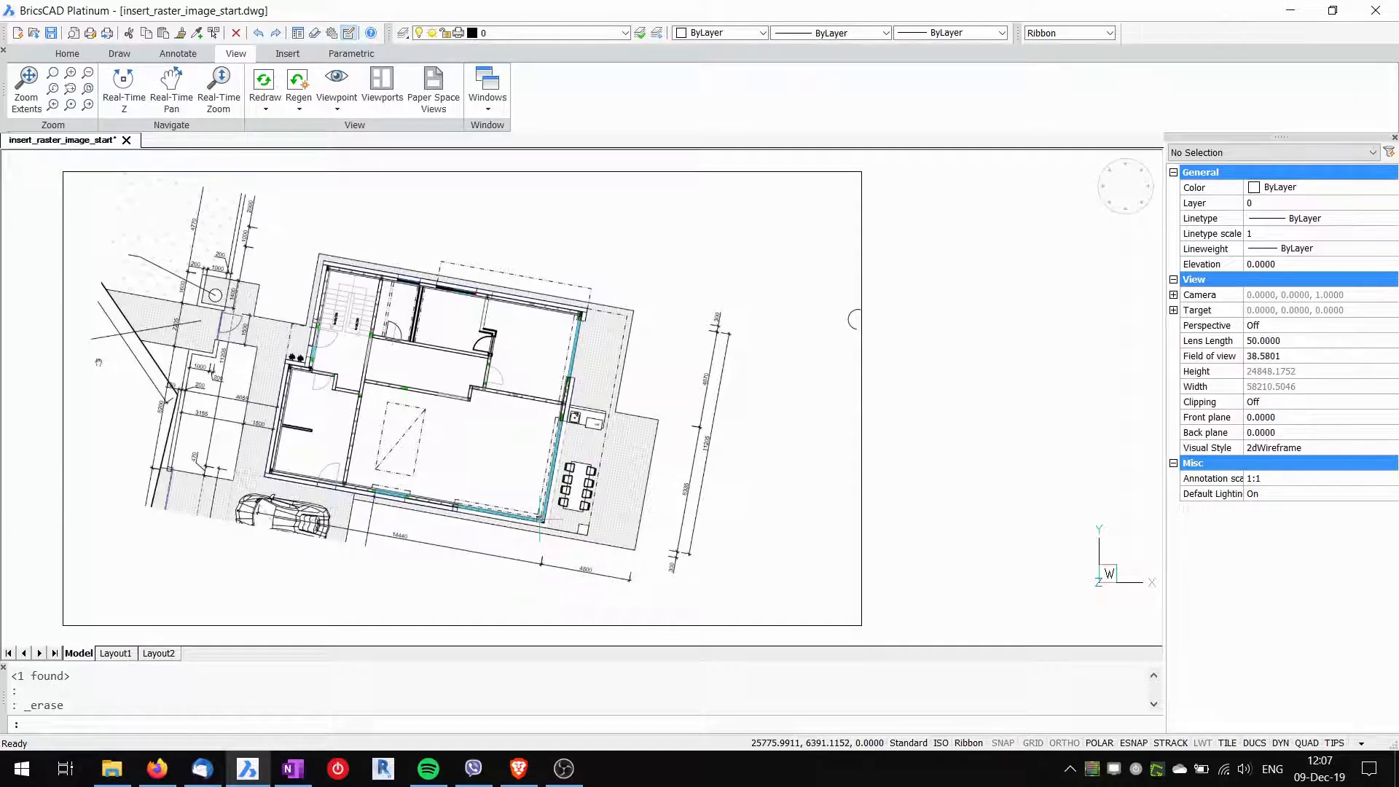
pyautogui.moveTo(665, 489)
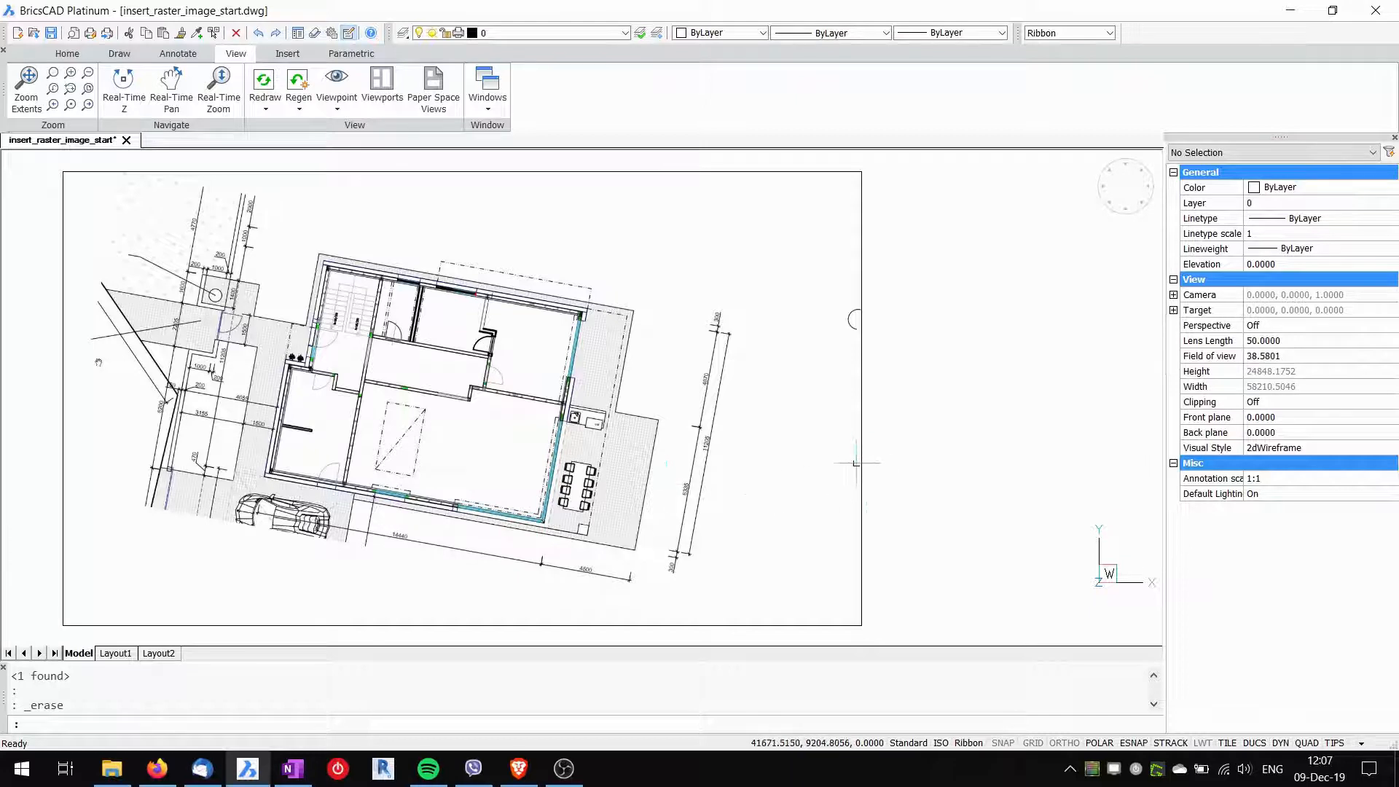
pyautogui.moveTo(792, 480)
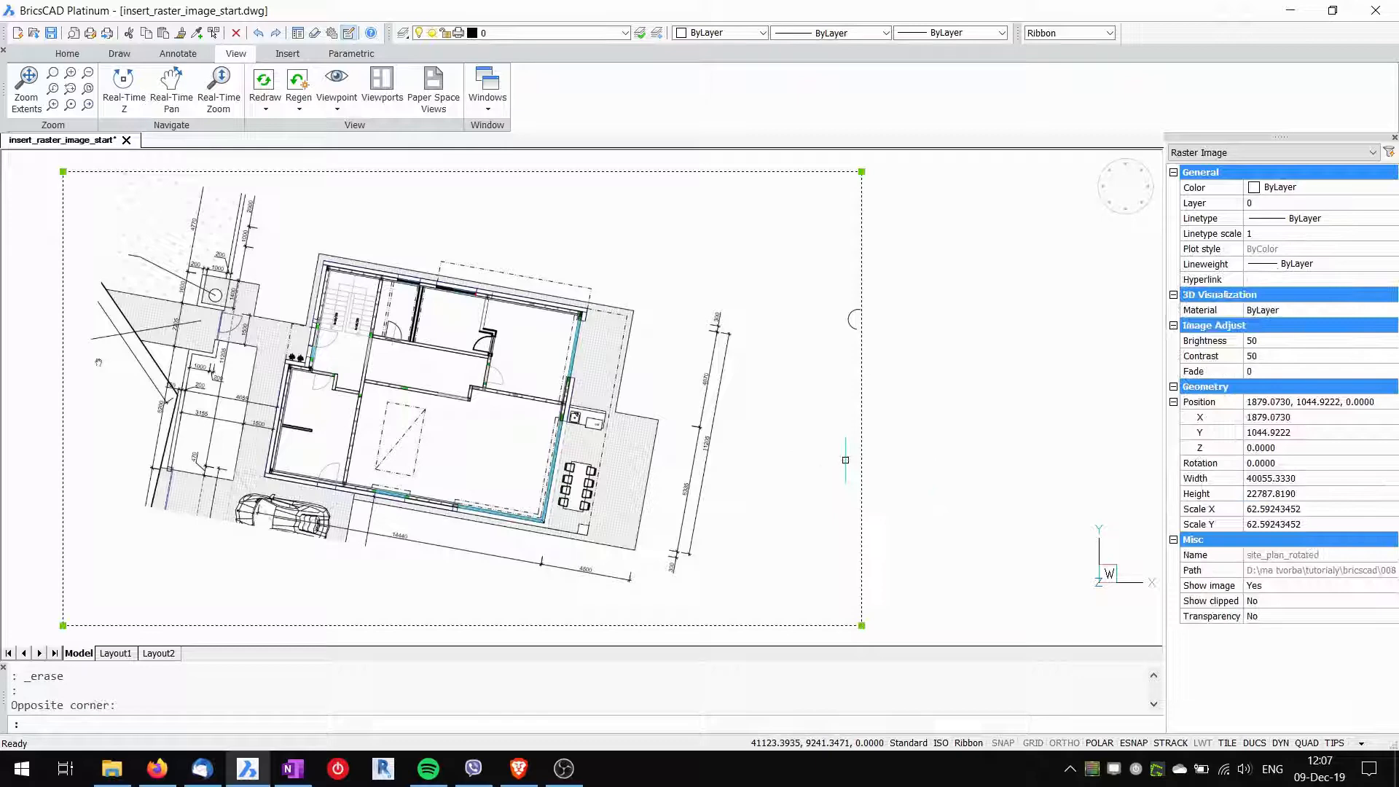
# Step: Rotate the plan about the wall corner by reference to a new angle of 0
pyautogui.write('ro')
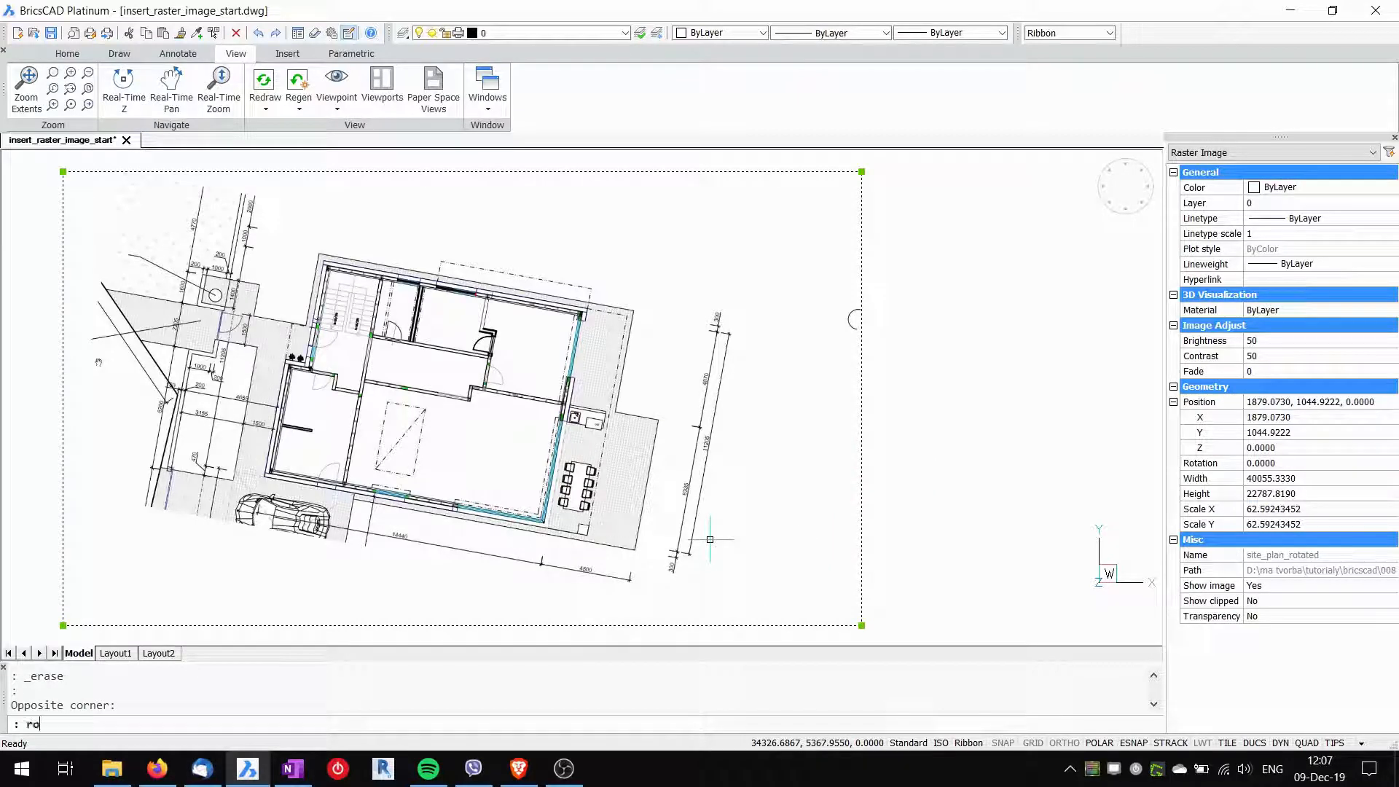
pyautogui.write('ro')
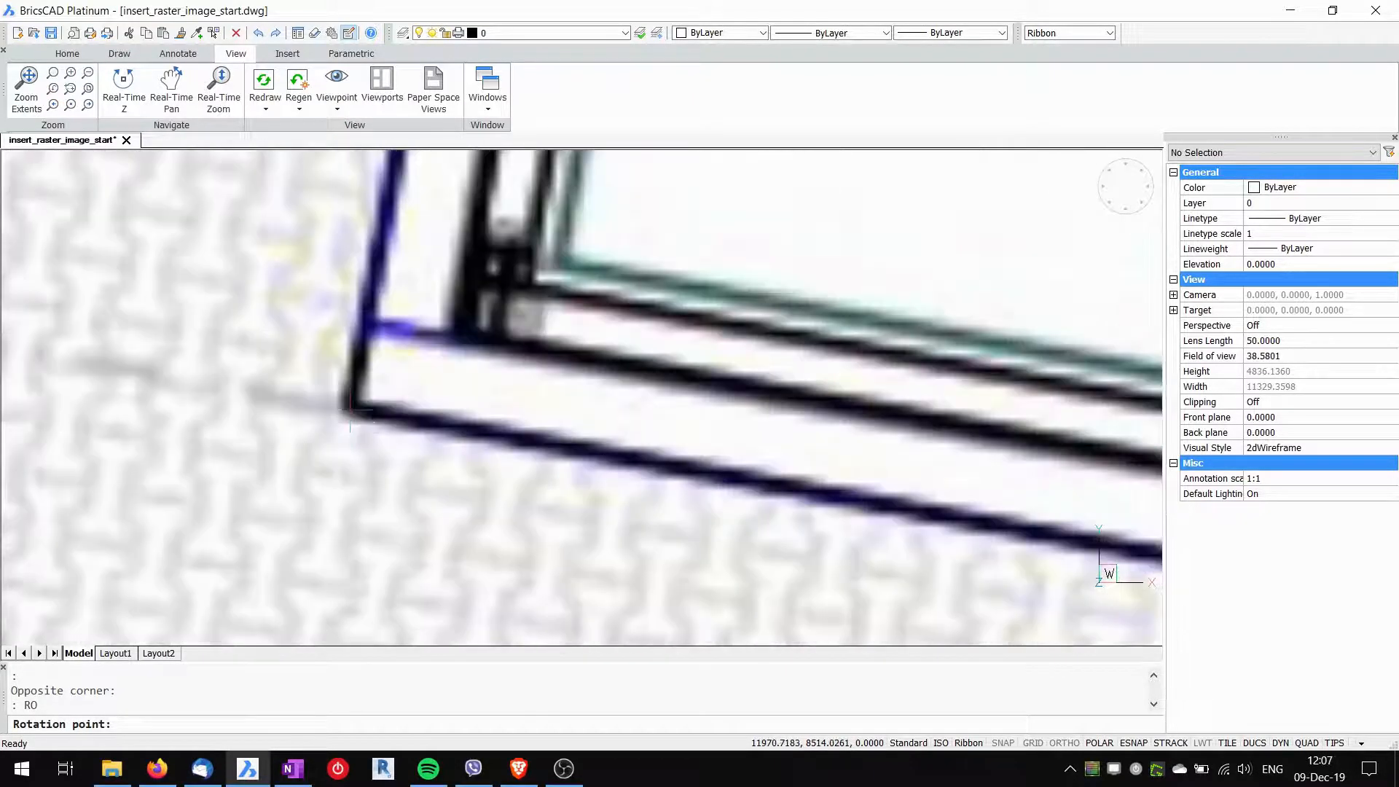
pyautogui.click(351, 406)
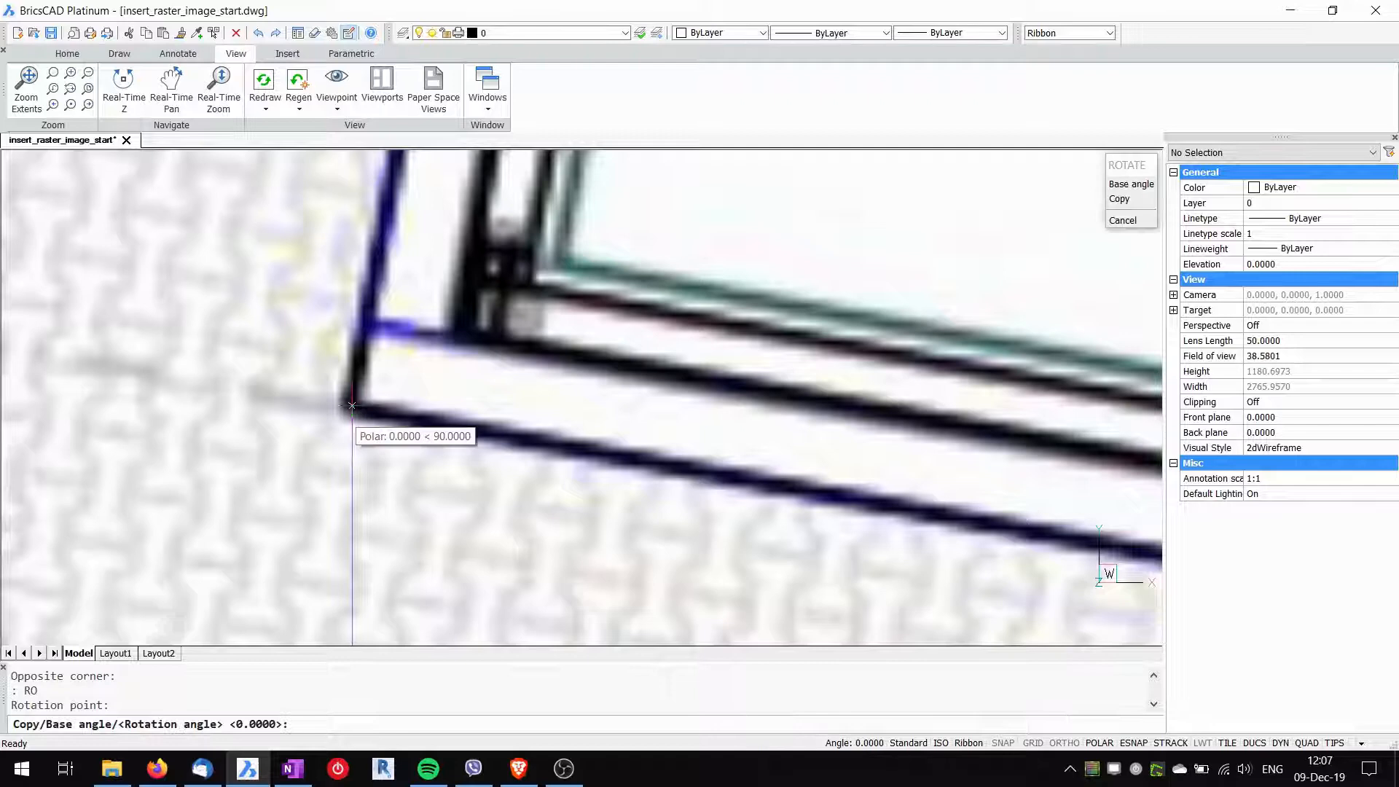
pyautogui.moveTo(464, 528)
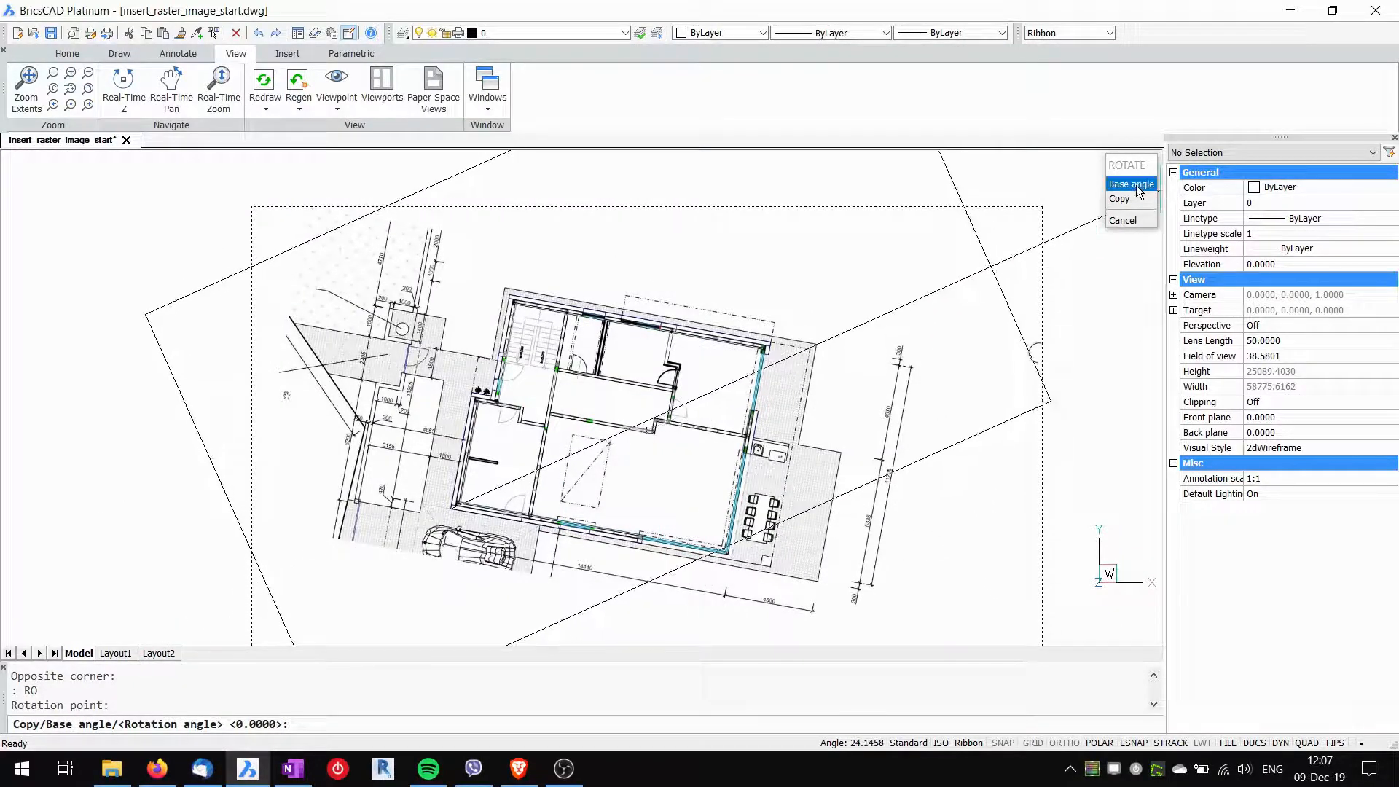
pyautogui.click(1130, 183)
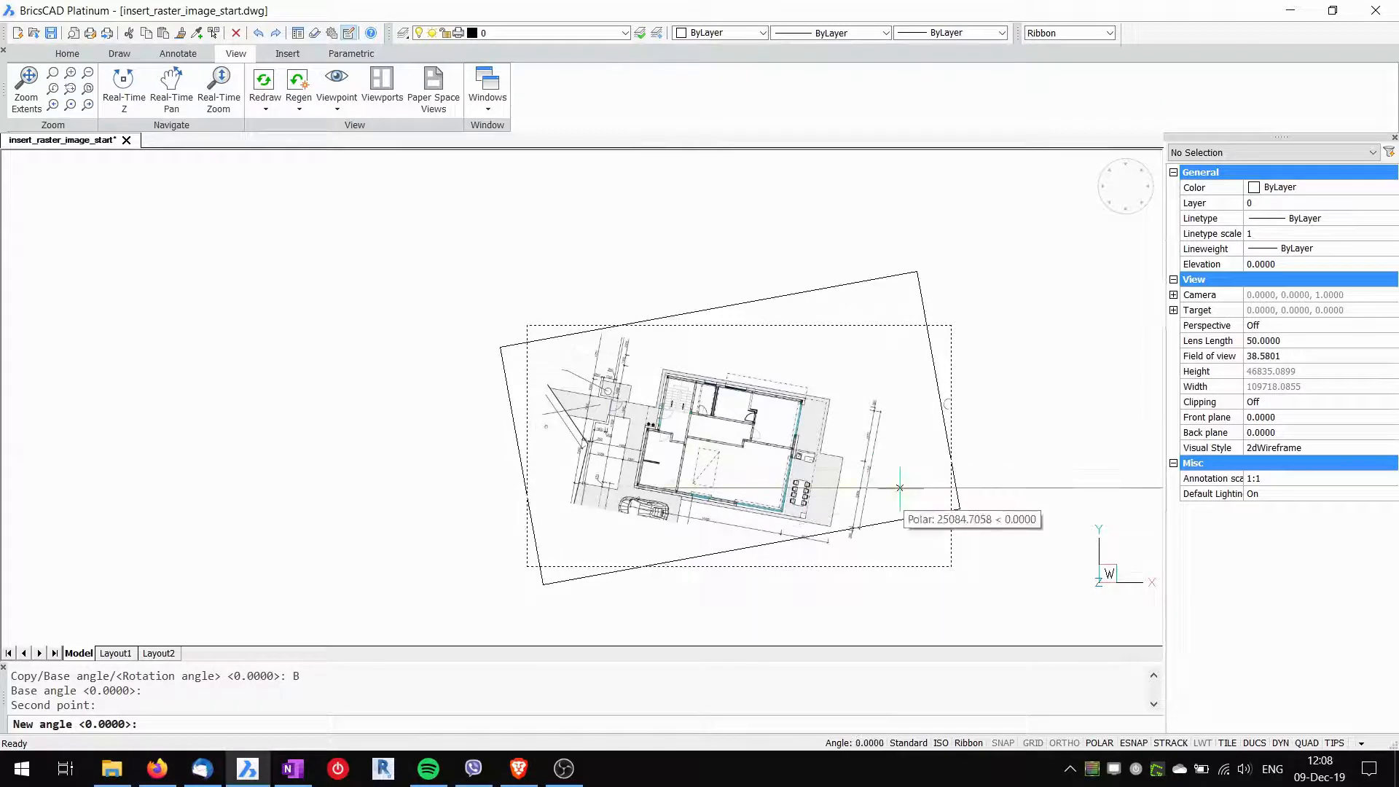
pyautogui.moveTo(281, 637)
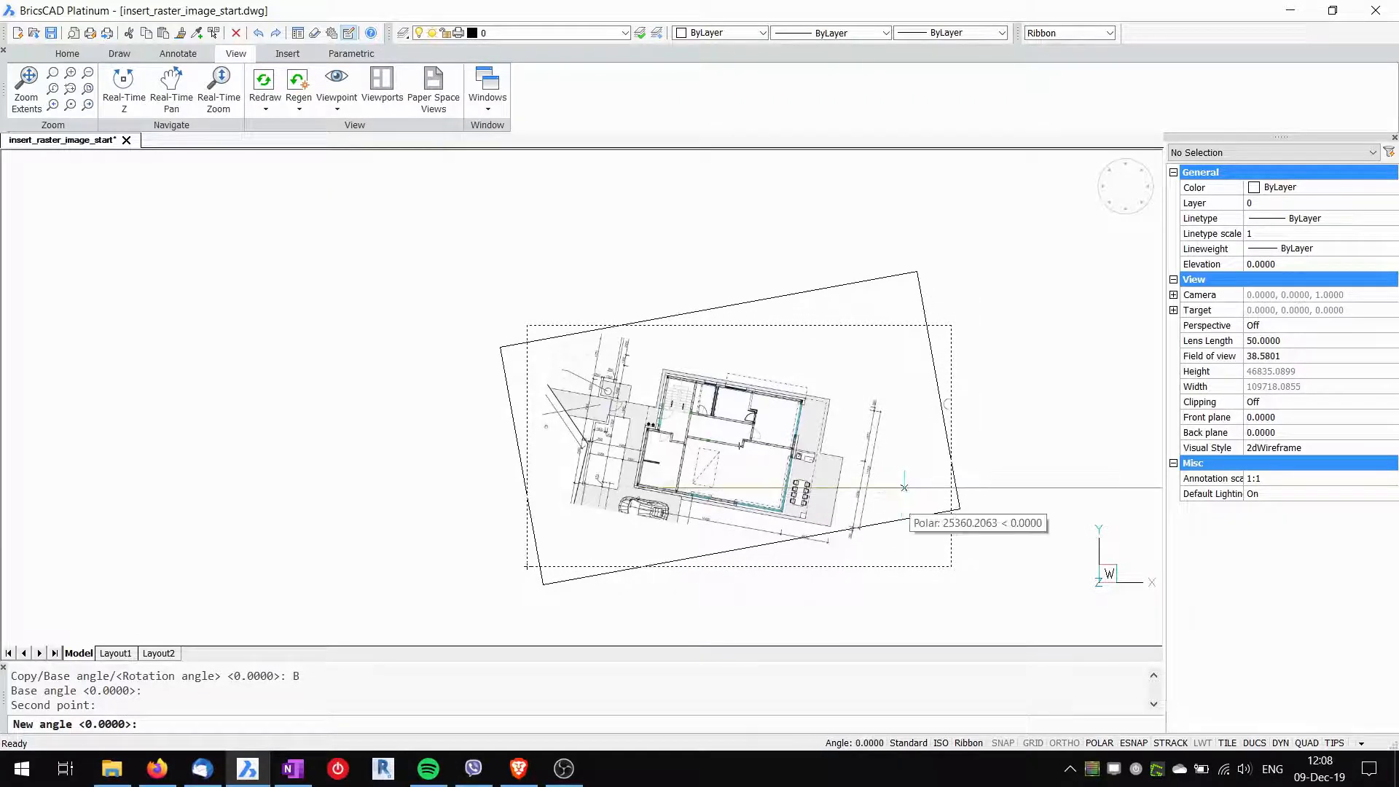
pyautogui.moveTo(1019, 487)
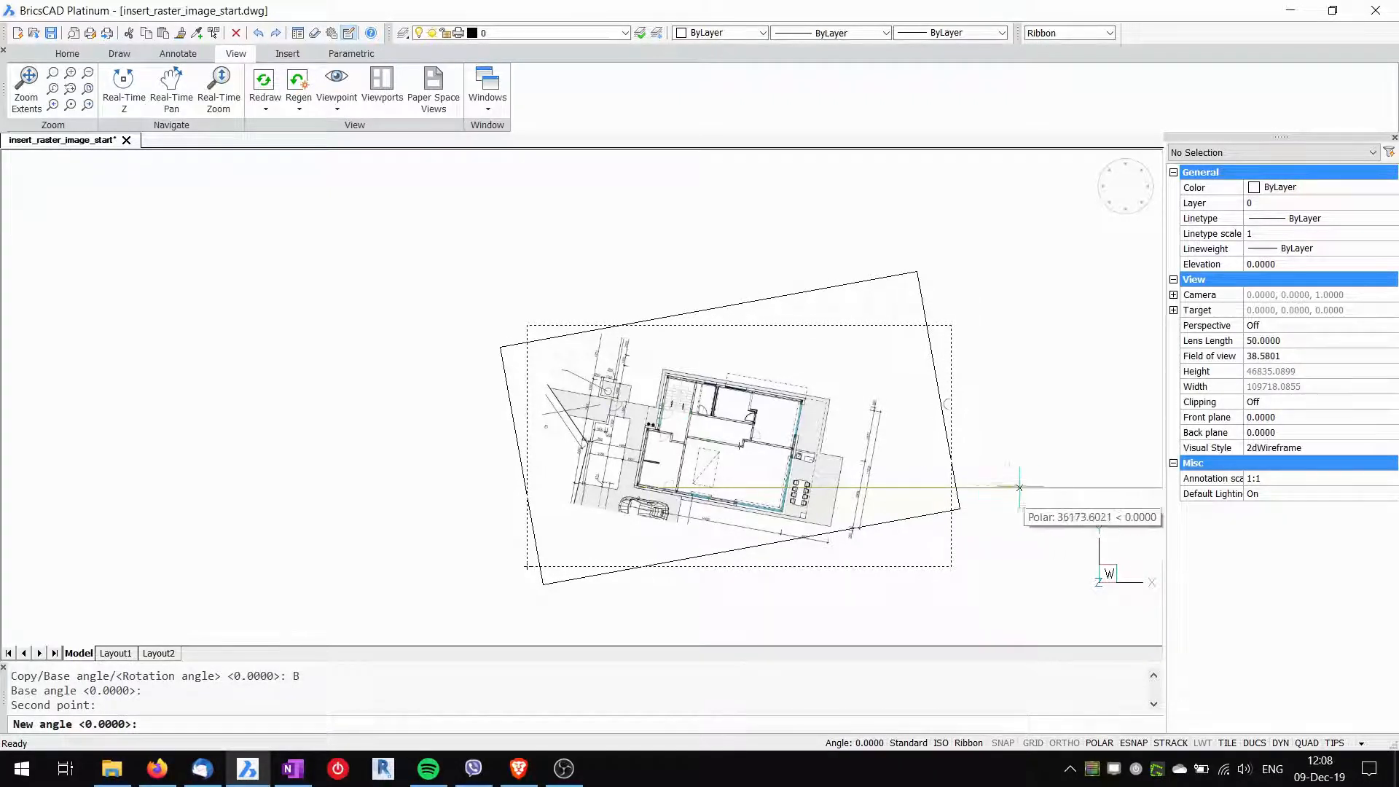
pyautogui.moveTo(1027, 485)
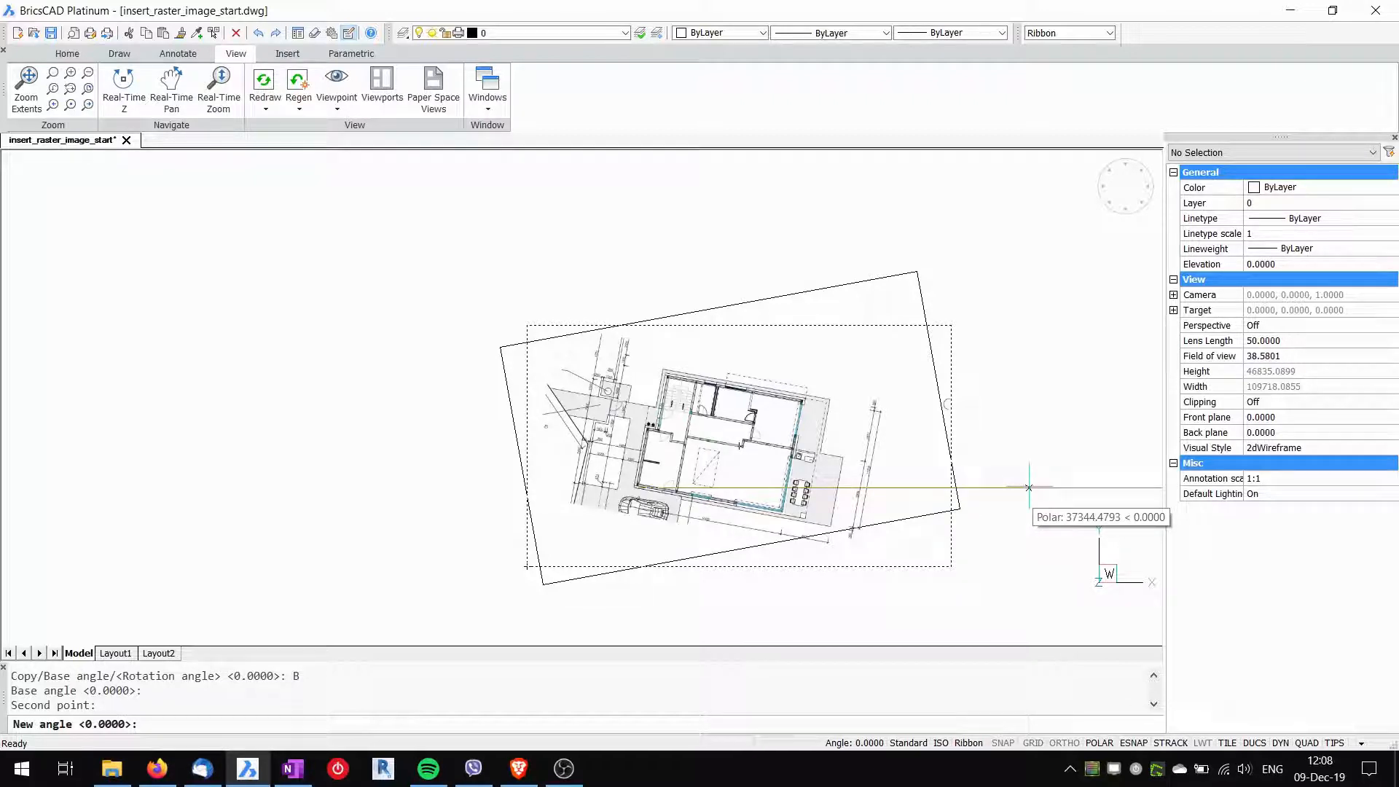
pyautogui.write('0')
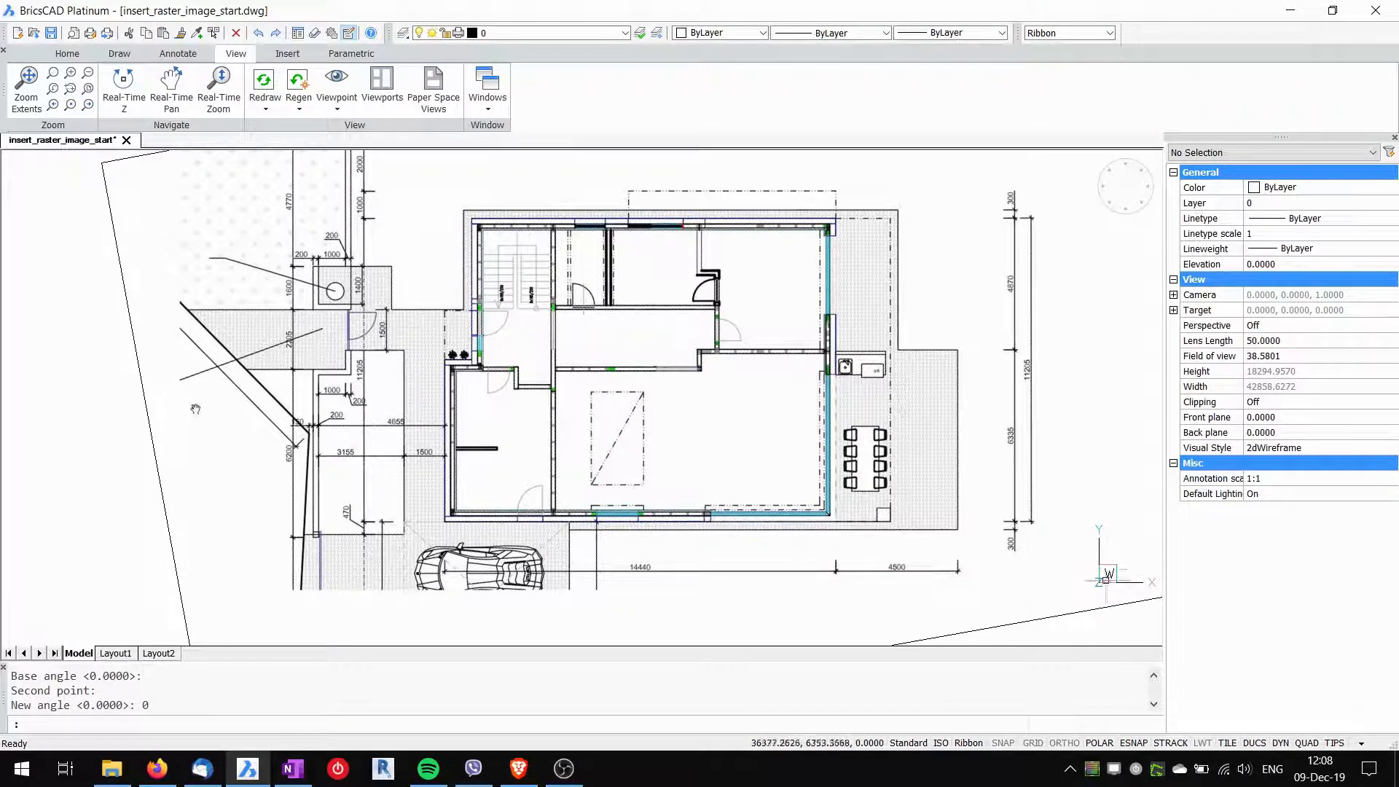
pyautogui.moveTo(920, 598)
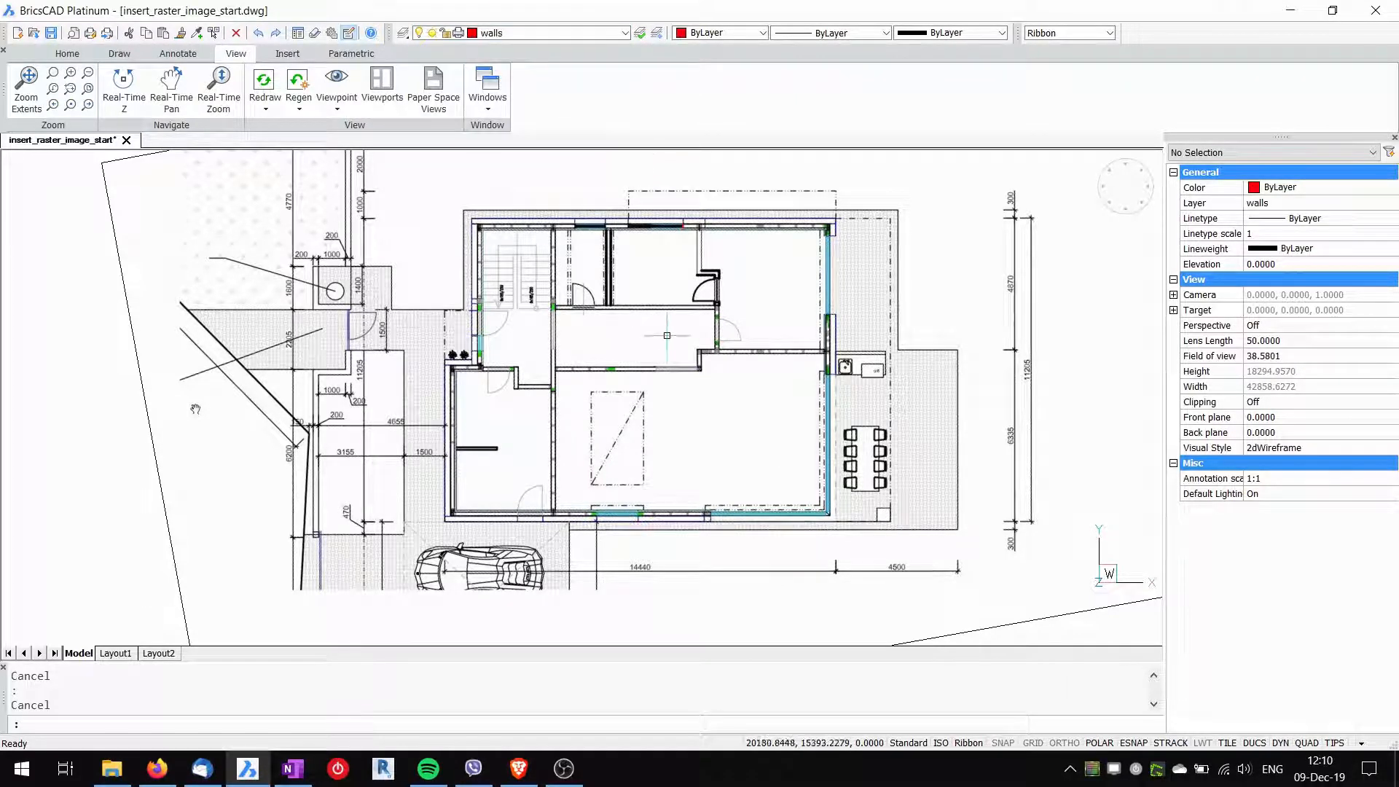
pyautogui.moveTo(567, 502)
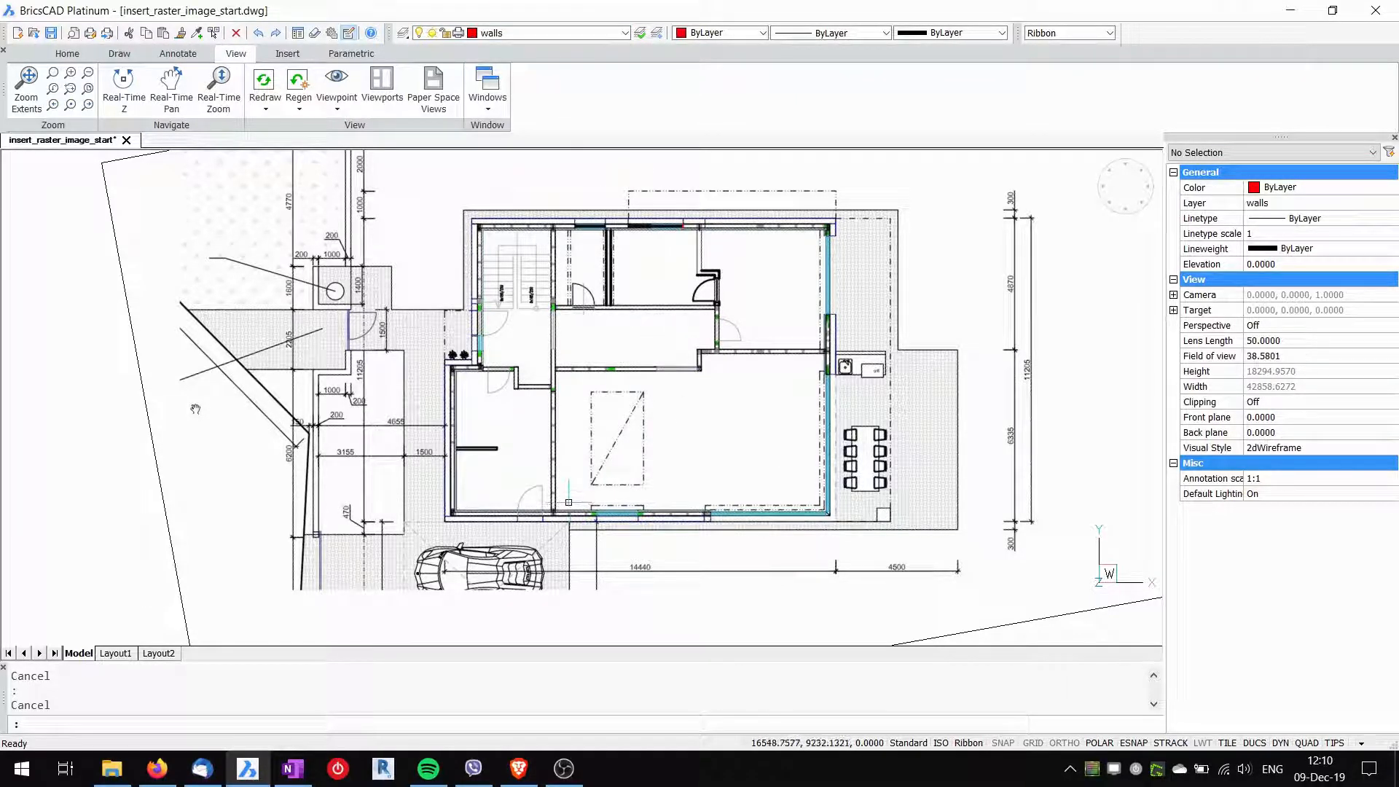
# Step: Make walls the current layer and trace a line along the right outer wall
pyautogui.write('1')
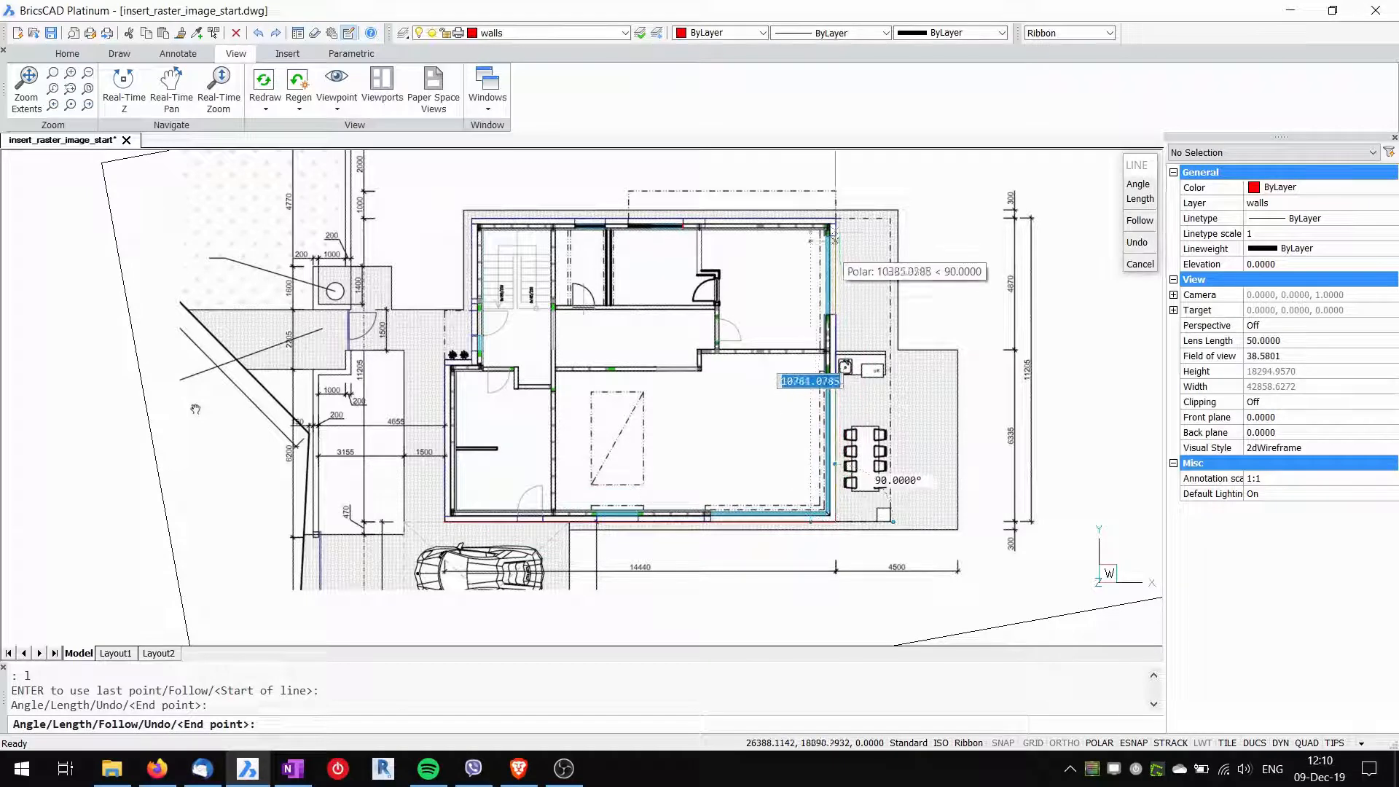
pyautogui.moveTo(836, 228)
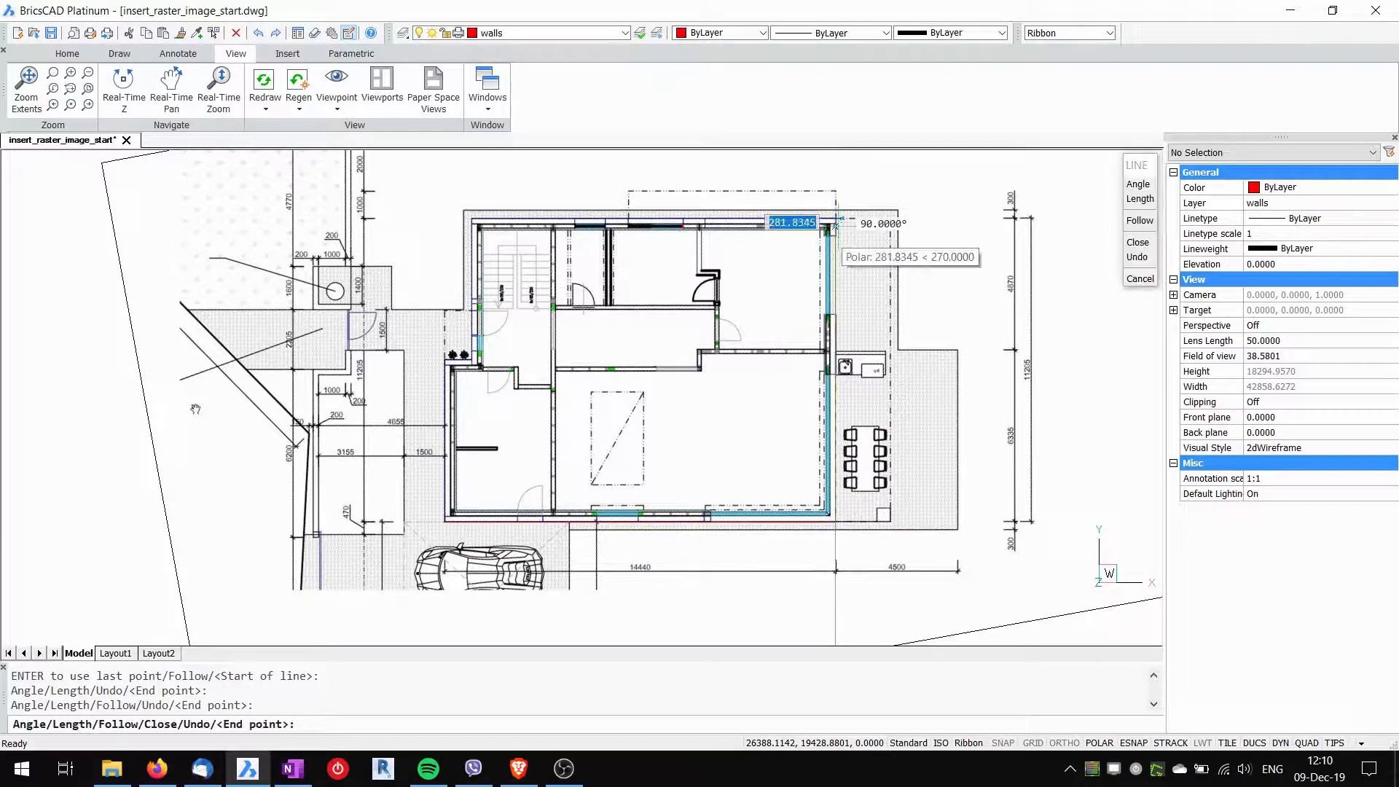
pyautogui.press('Escape')
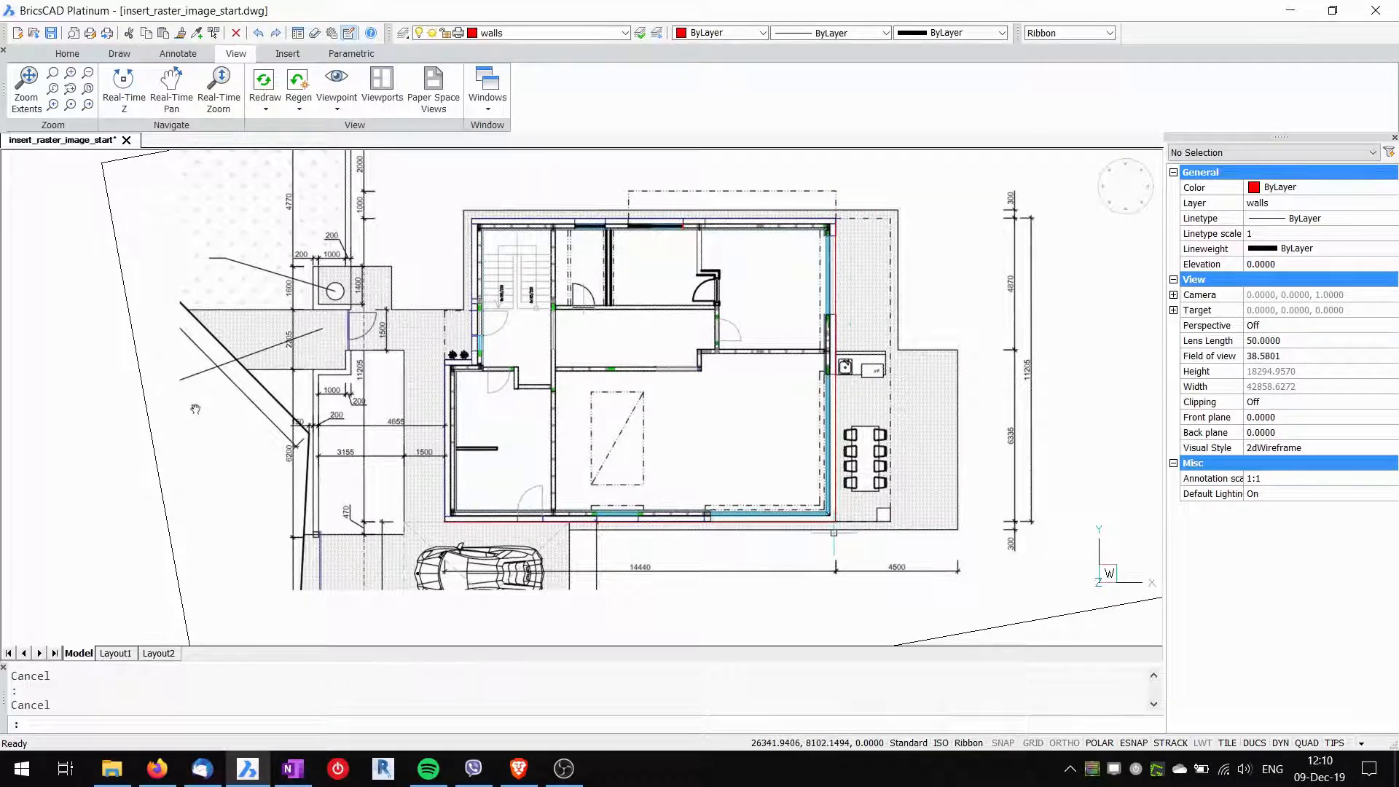